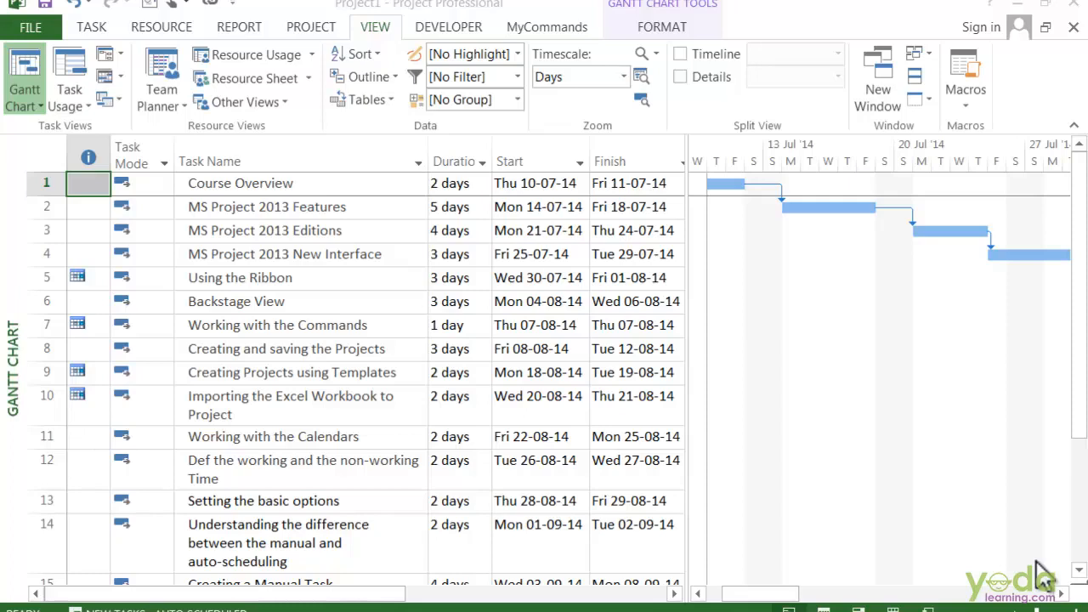
pyautogui.moveTo(1031, 538)
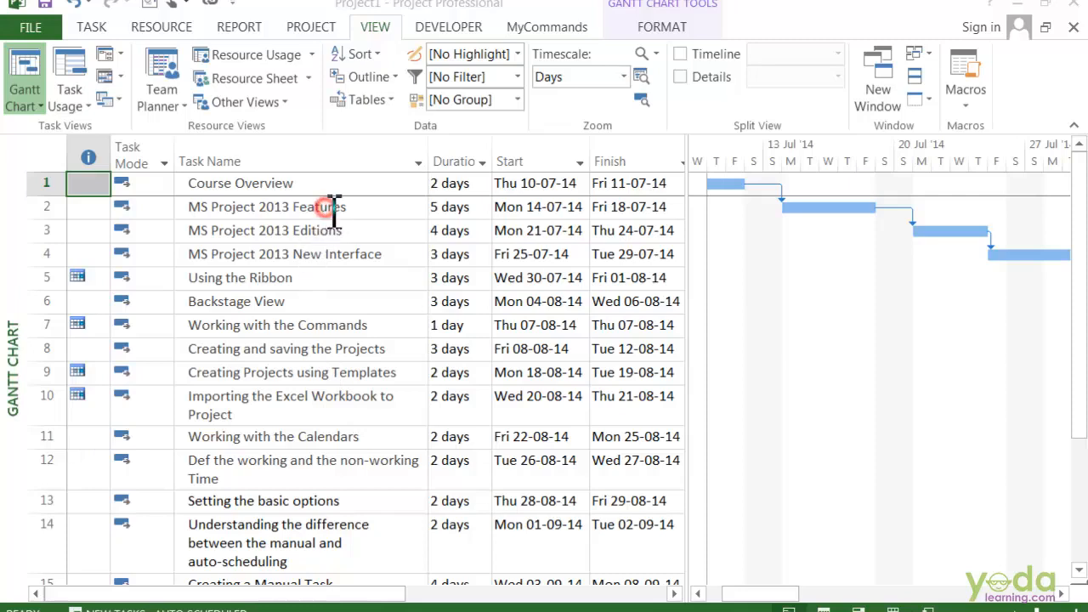
# Step: Select the course tasks from Course Overview down to MS Project 2013 New Interface
pyautogui.click(240, 183)
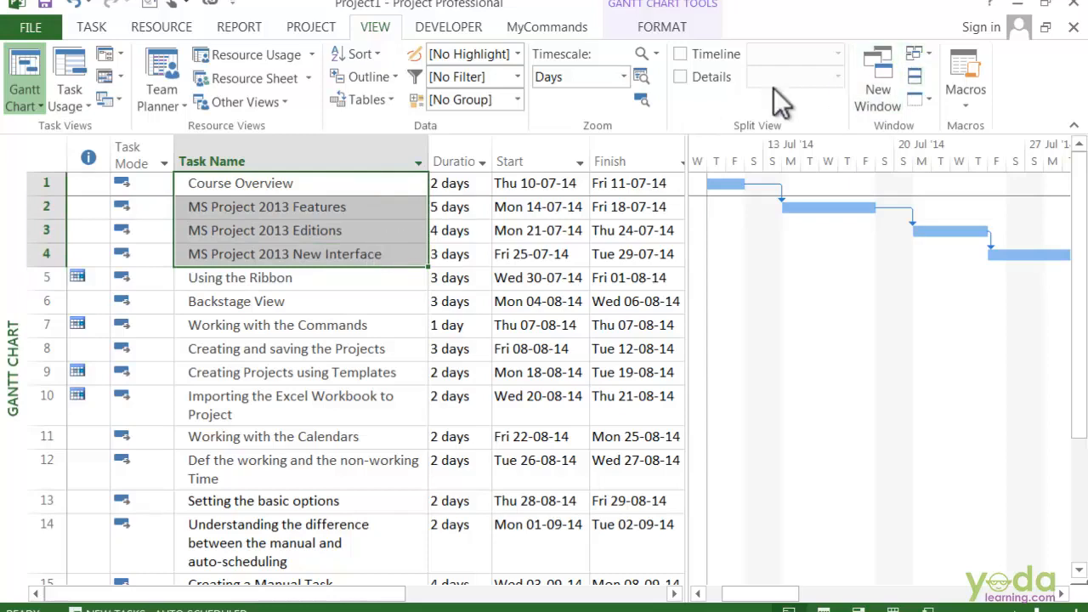
pyautogui.click(91, 27)
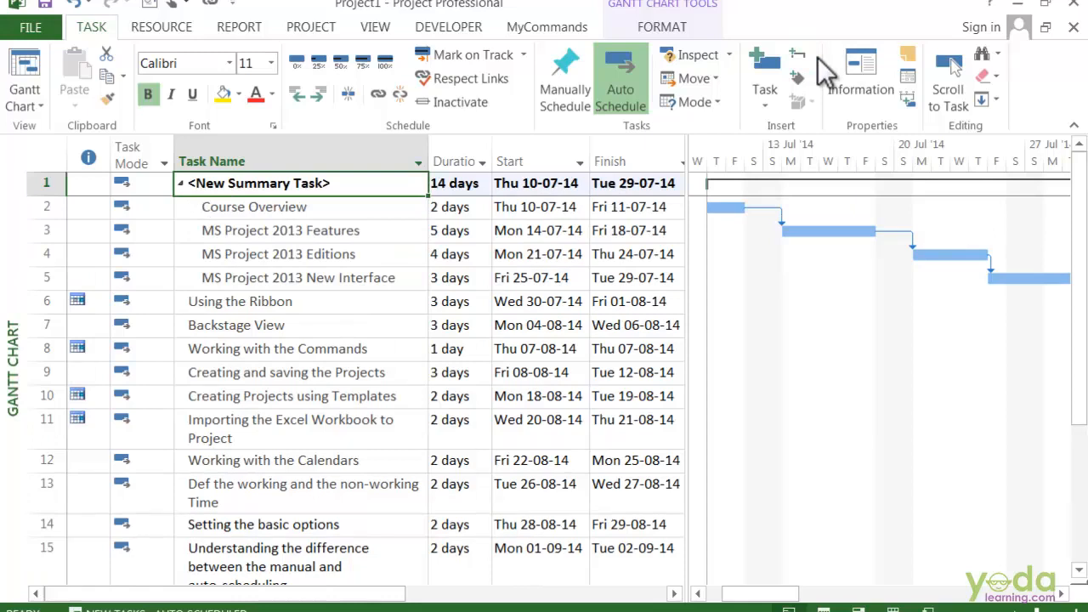
pyautogui.moveTo(413, 149)
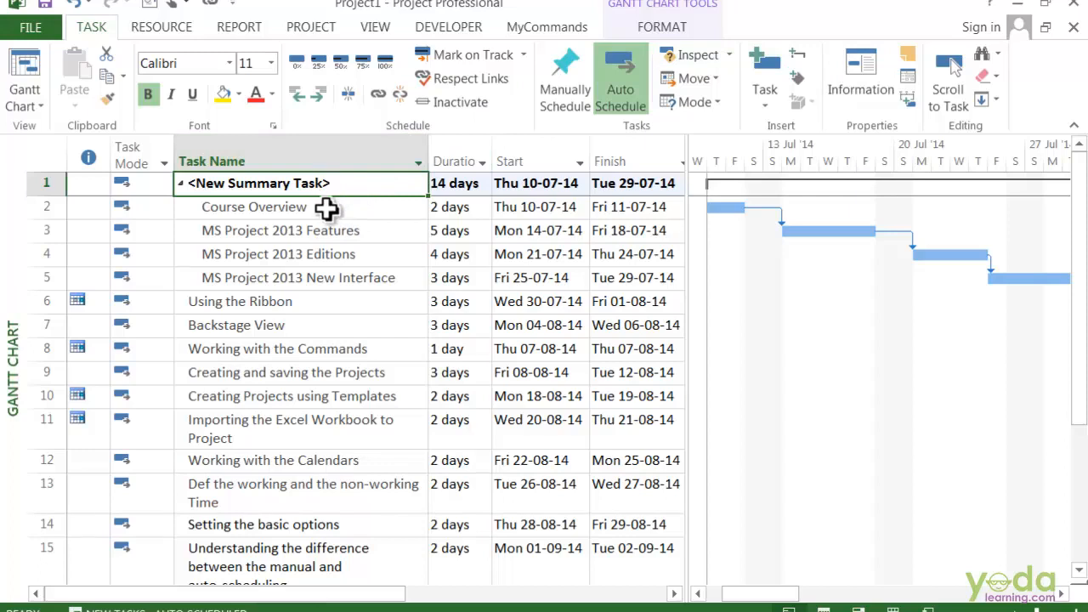
pyautogui.moveTo(333, 379)
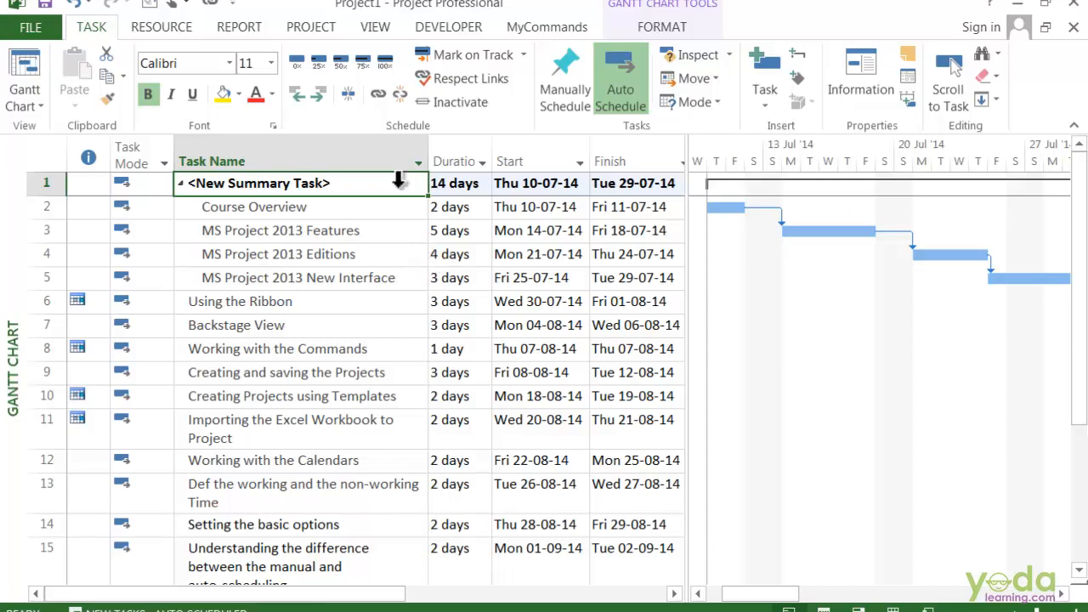
# Step: Rename the new summary task to 'Introduction' in Summary Task Information
pyautogui.doubleClick(259, 183)
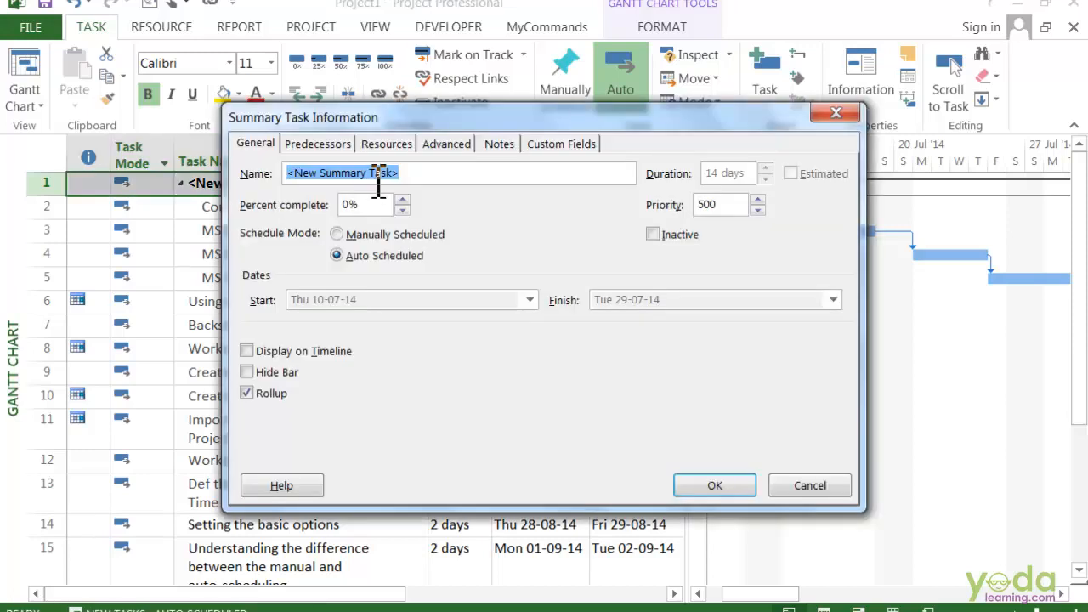
pyautogui.write('Introduction')
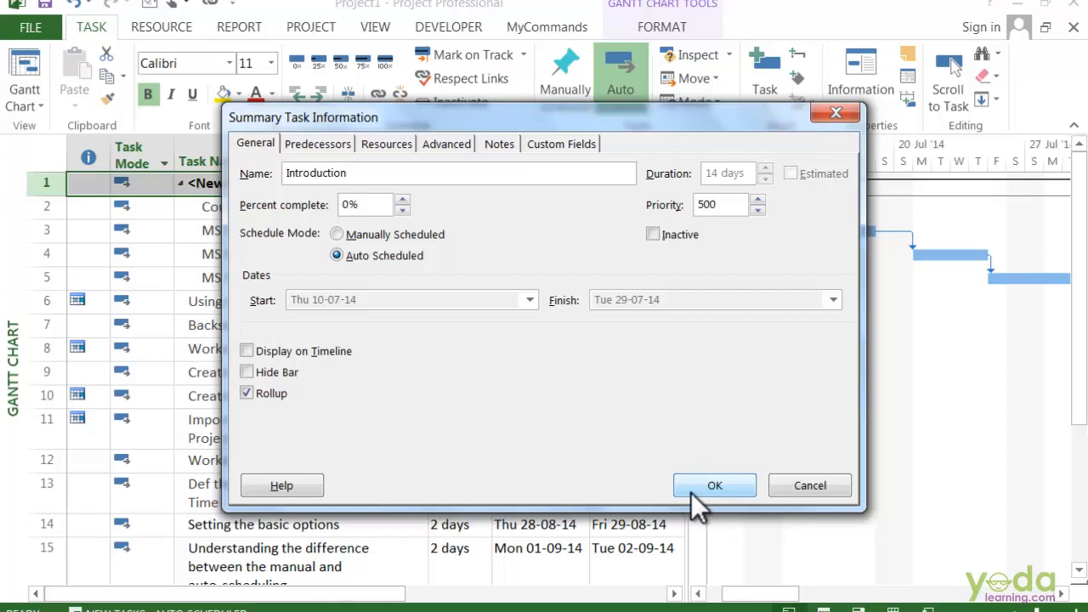
pyautogui.click(713, 486)
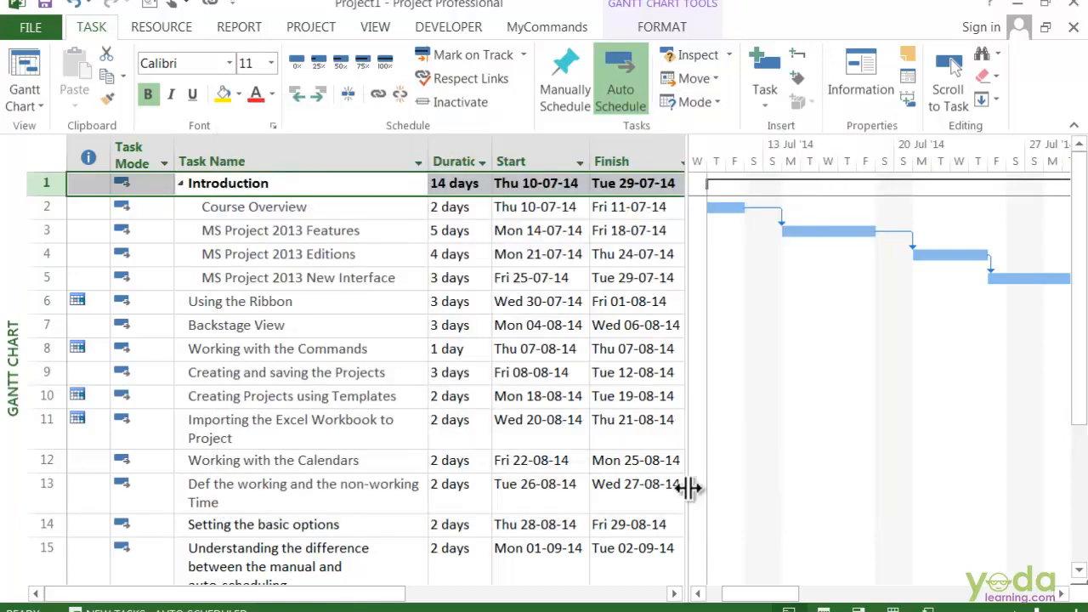
pyautogui.moveTo(759, 500)
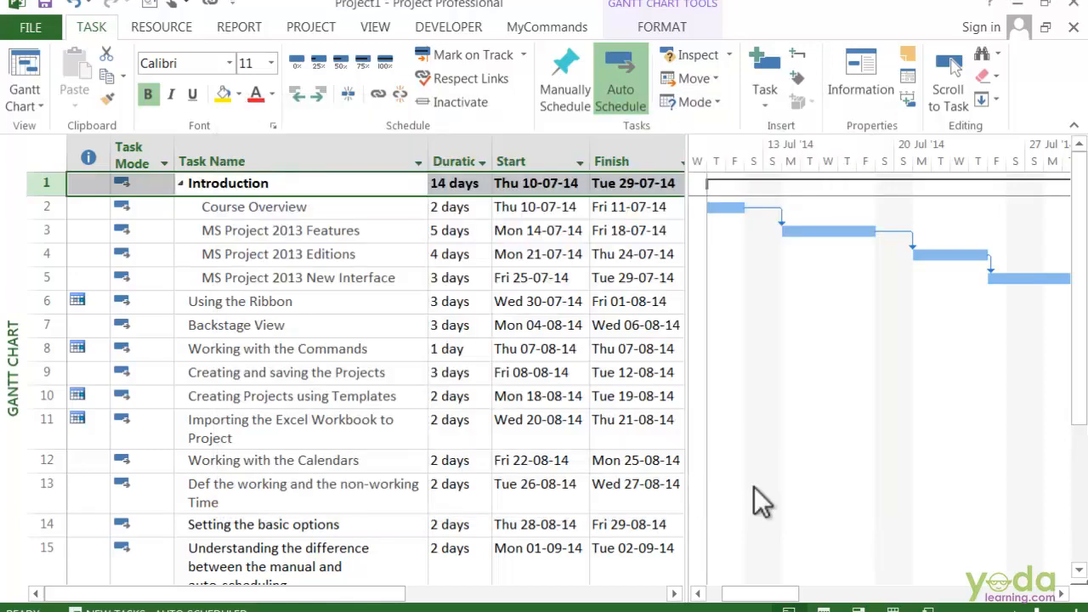
pyautogui.moveTo(701, 204)
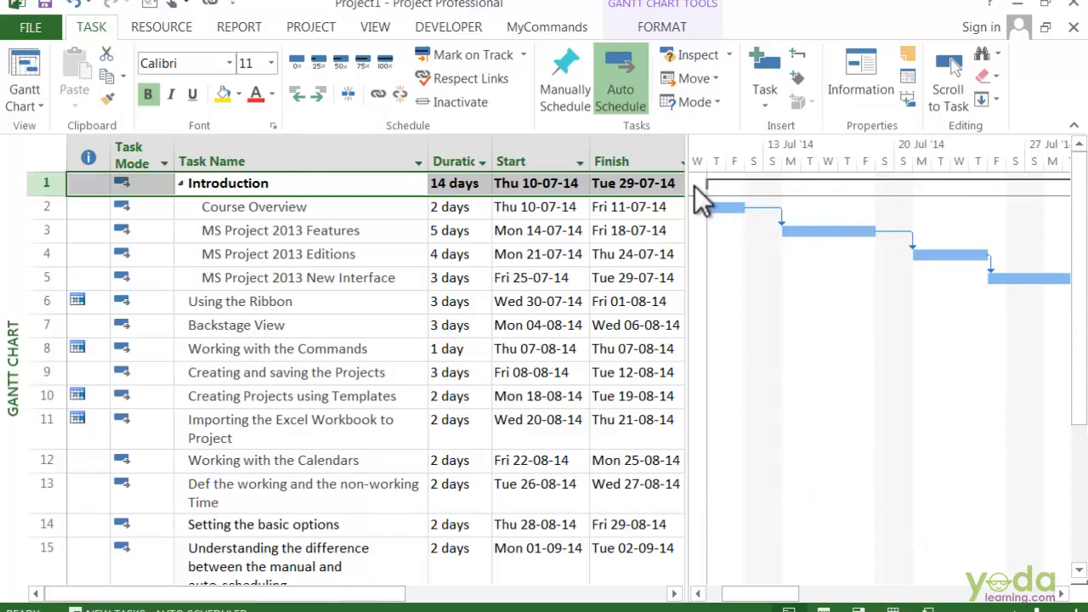
pyautogui.moveTo(862, 203)
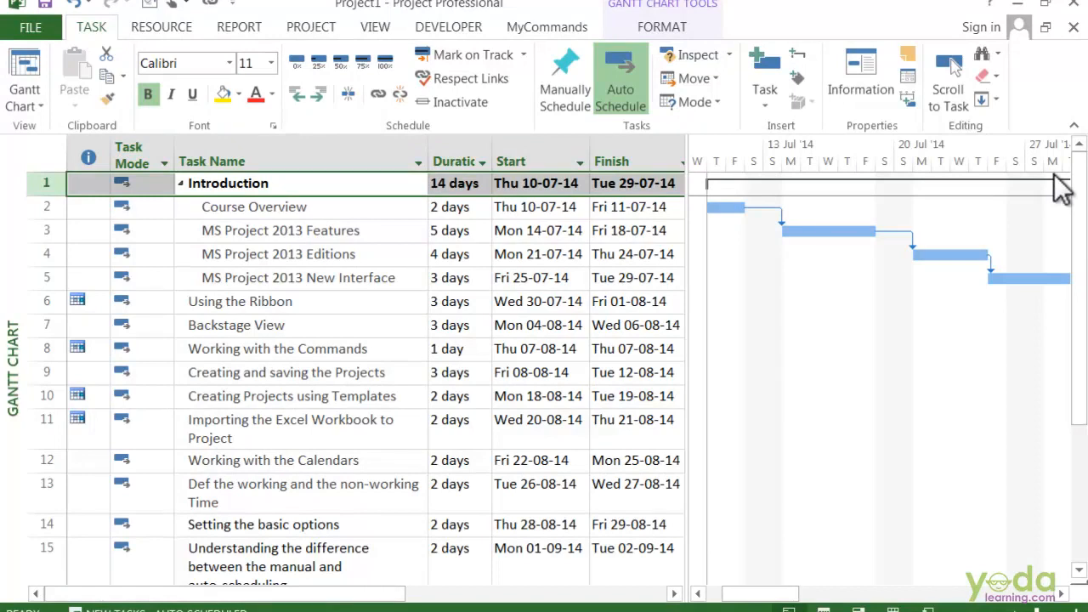
pyautogui.moveTo(444, 254)
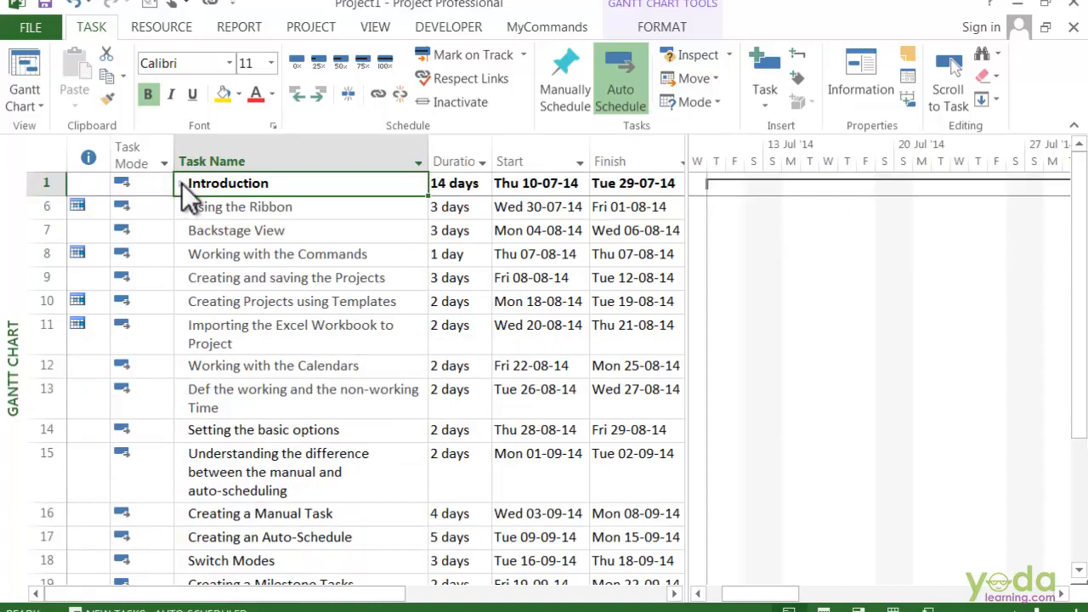
# Step: Expand Introduction and set its summary duration to 14 days
pyautogui.click(179, 183)
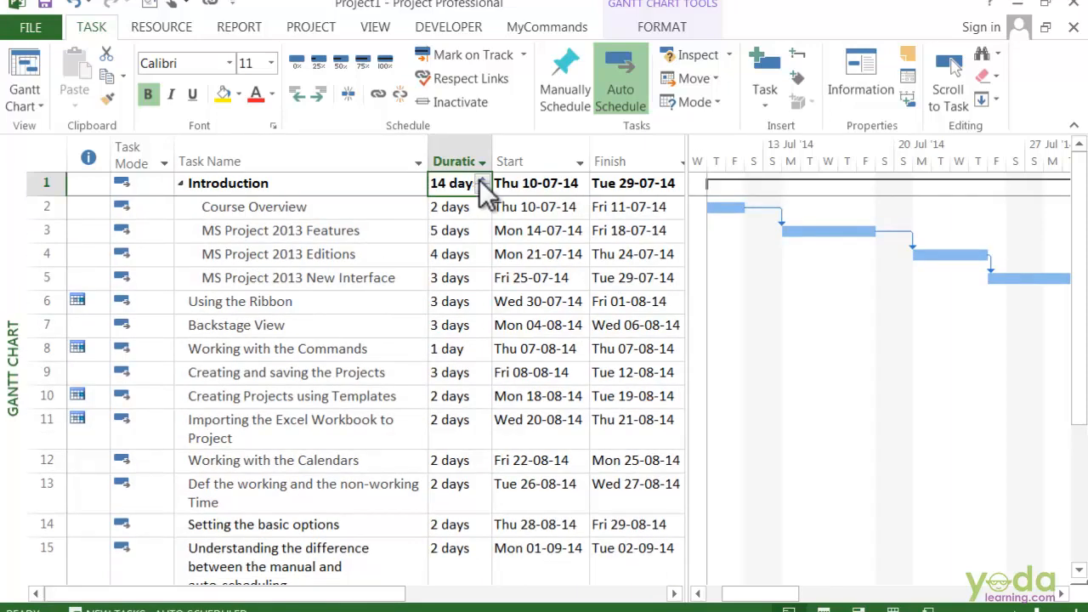
pyautogui.click(481, 178)
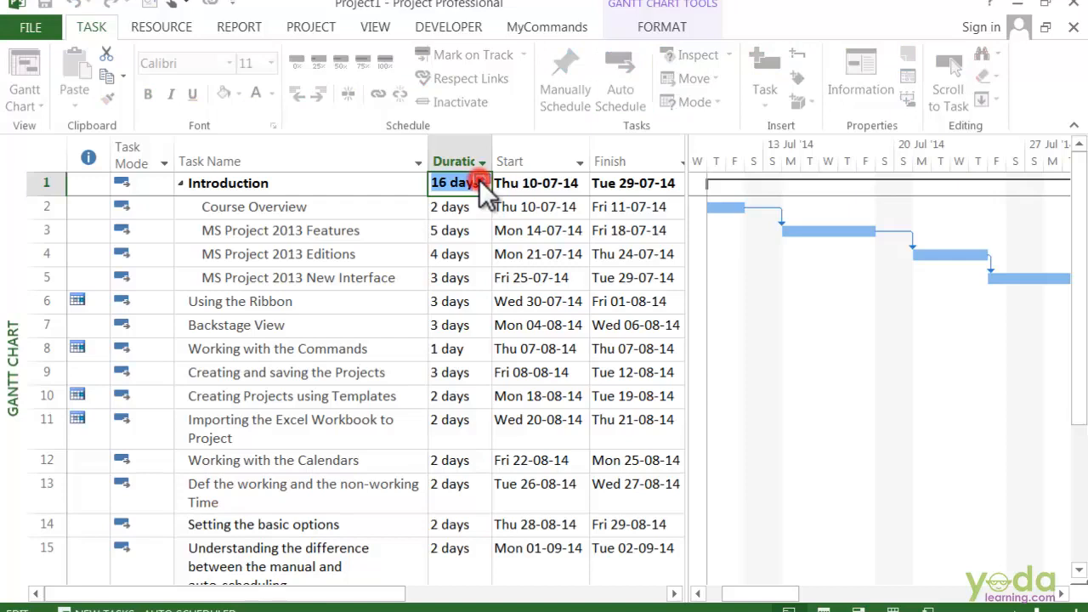
pyautogui.click(620, 81)
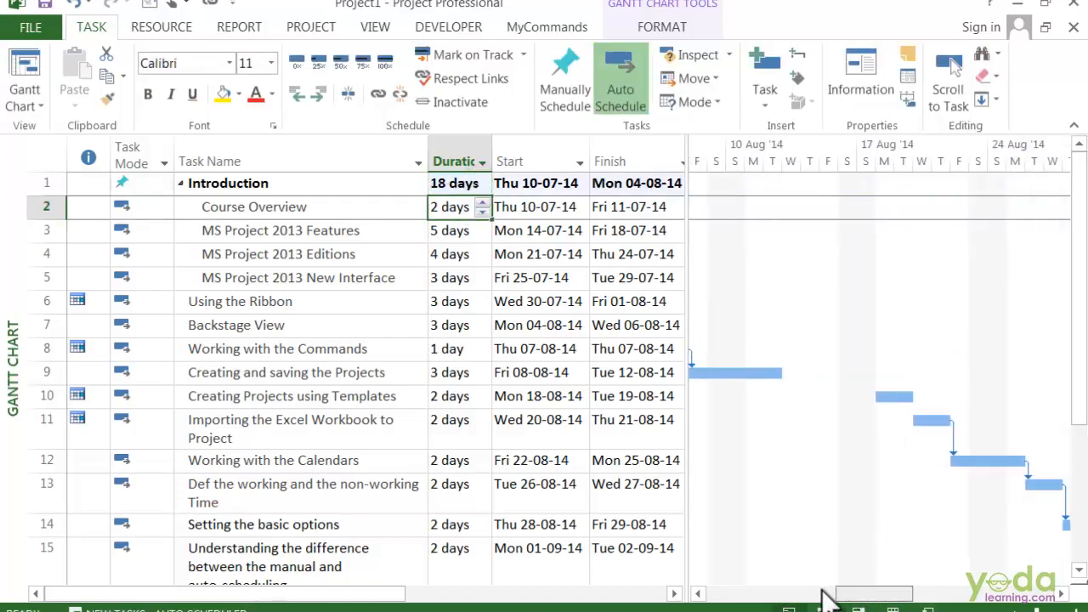
pyautogui.hscroll(-3)
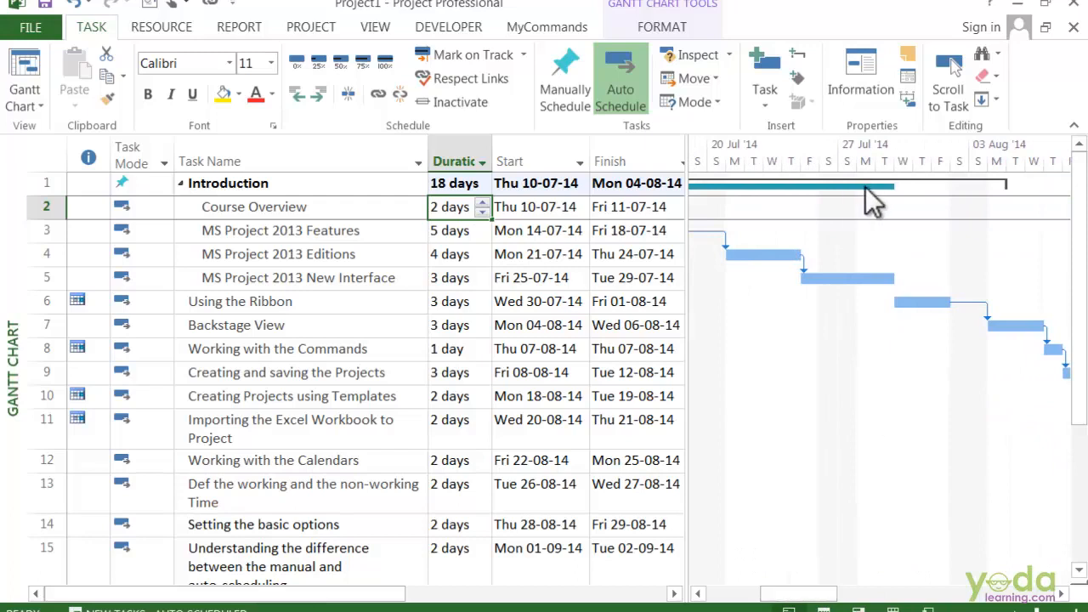
pyautogui.moveTo(931, 200)
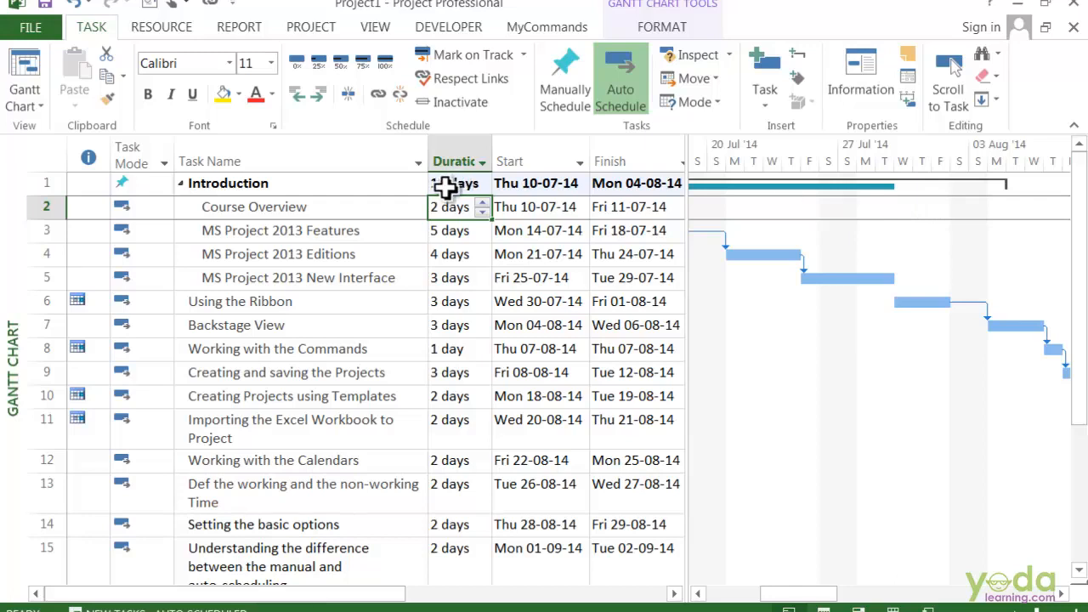
pyautogui.write('14 days')
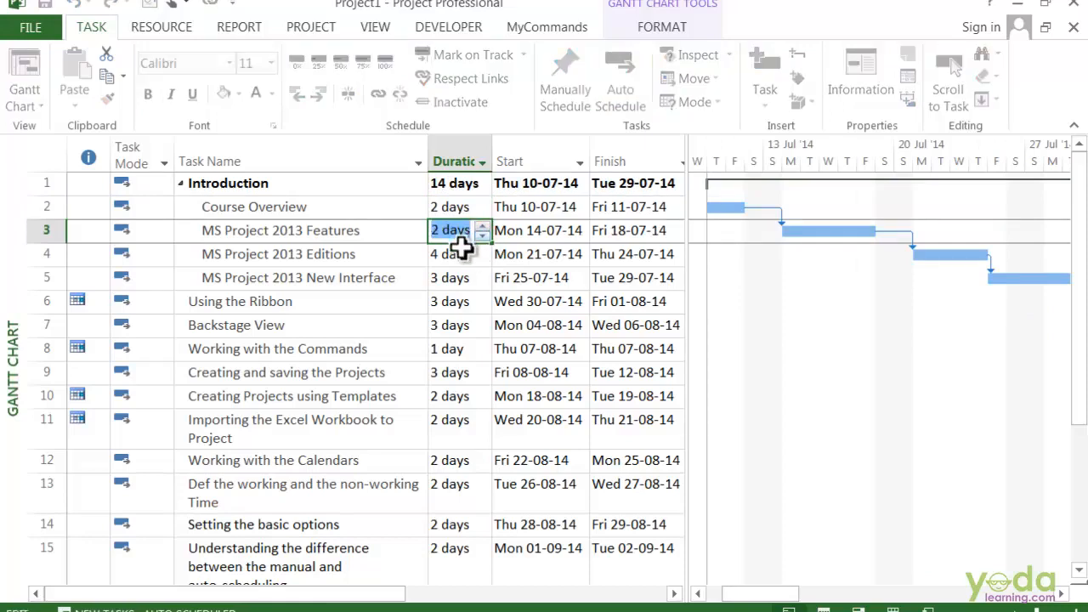
pyautogui.click(620, 80)
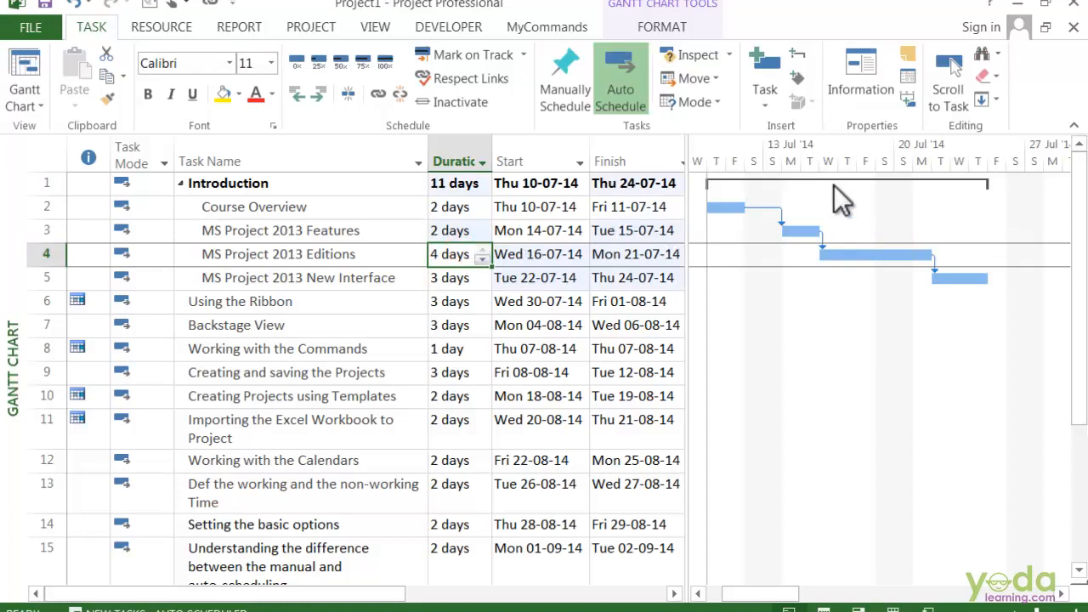
pyautogui.moveTo(455, 183)
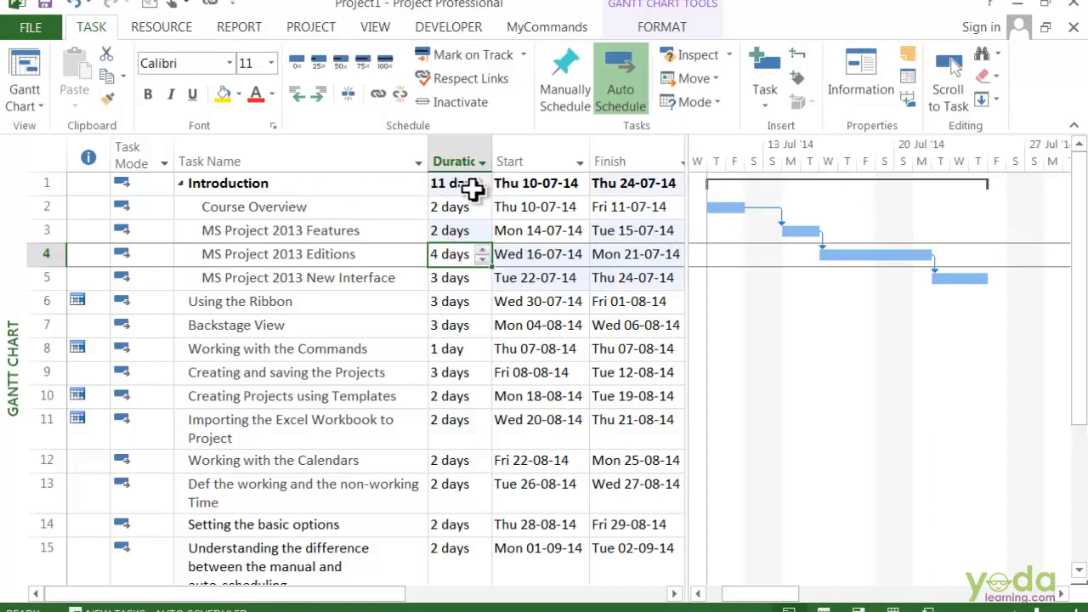
pyautogui.moveTo(475, 202)
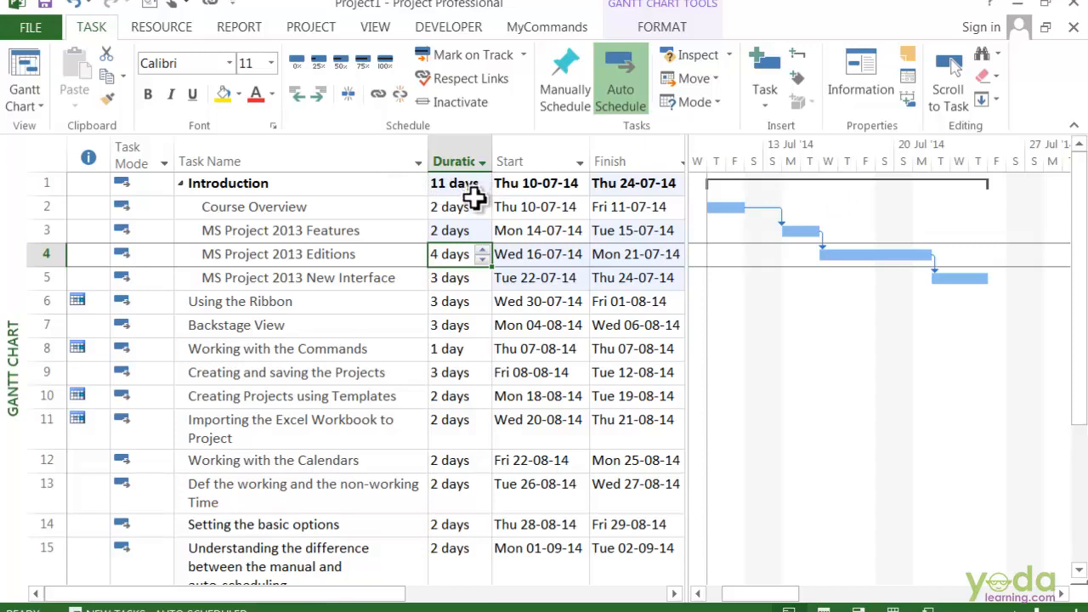
# Step: Change the MS Project 2013 Features duration from 8 days to 5 days
pyautogui.click(455, 231)
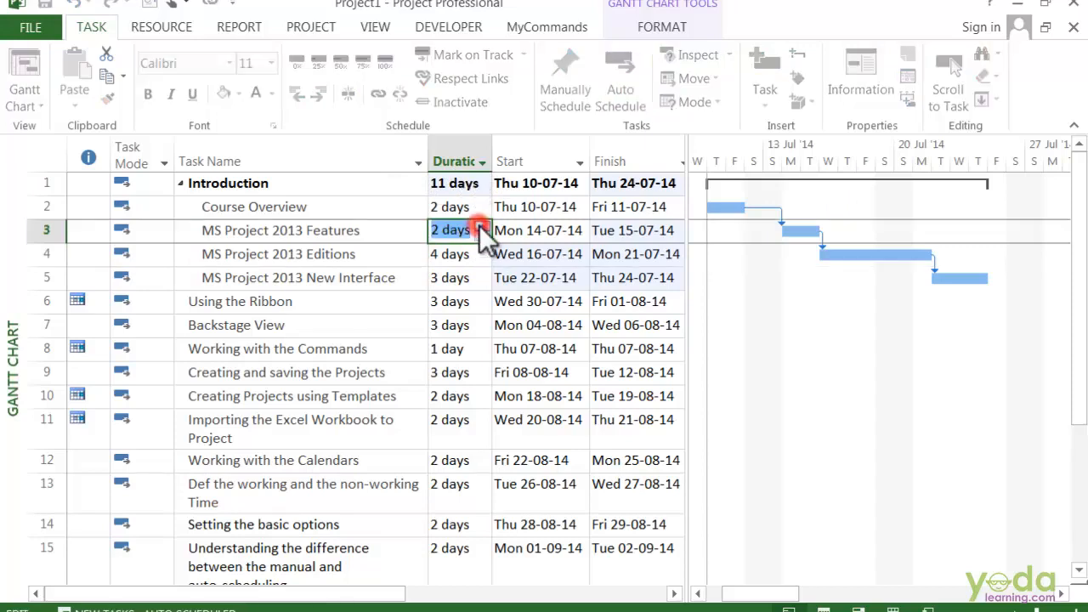
pyautogui.write('8 days')
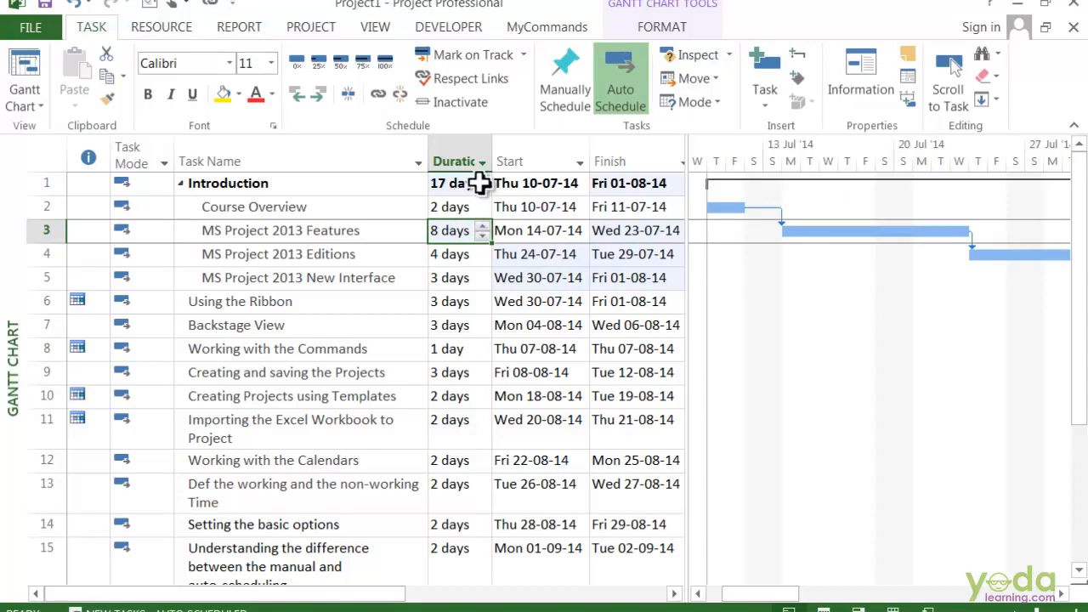
pyautogui.write('5 days')
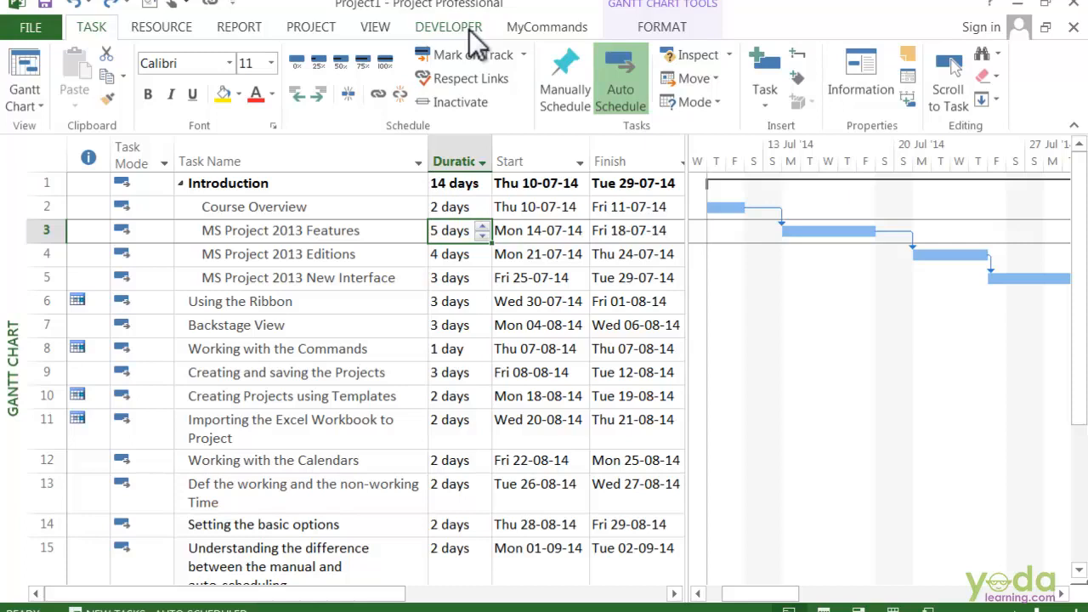
pyautogui.moveTo(476, 47)
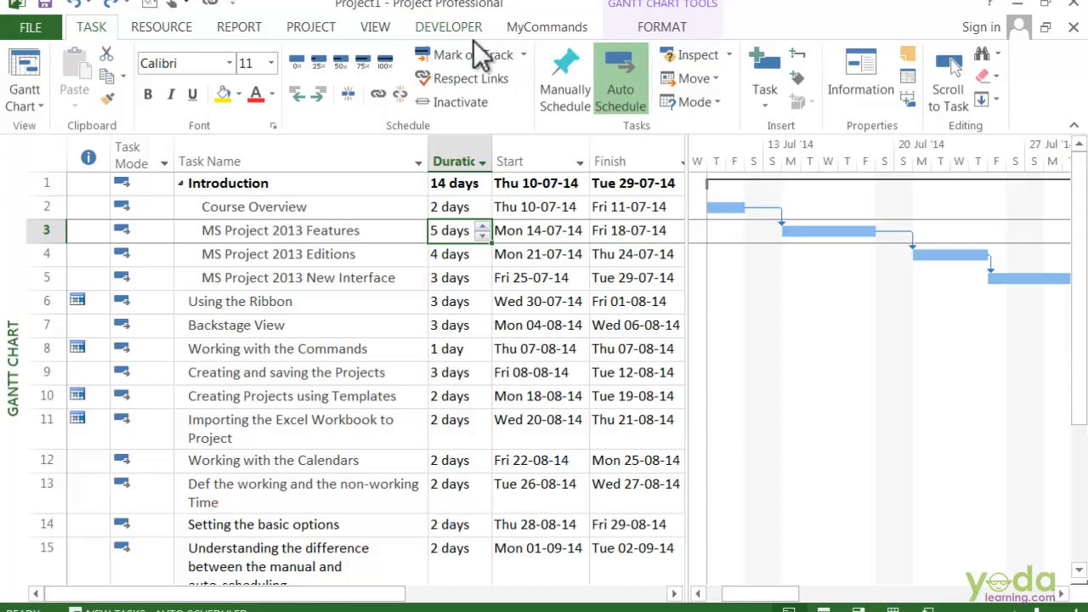
pyautogui.moveTo(556, 127)
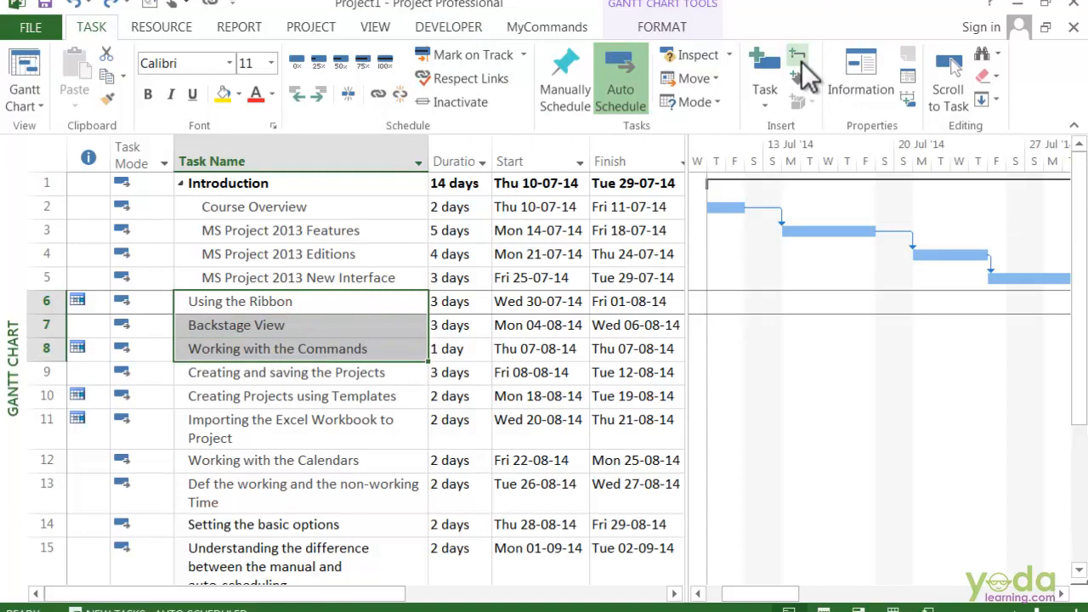
# Step: Insert a summary over tasks 6–8 and name it 'Working with the project'
pyautogui.click(797, 59)
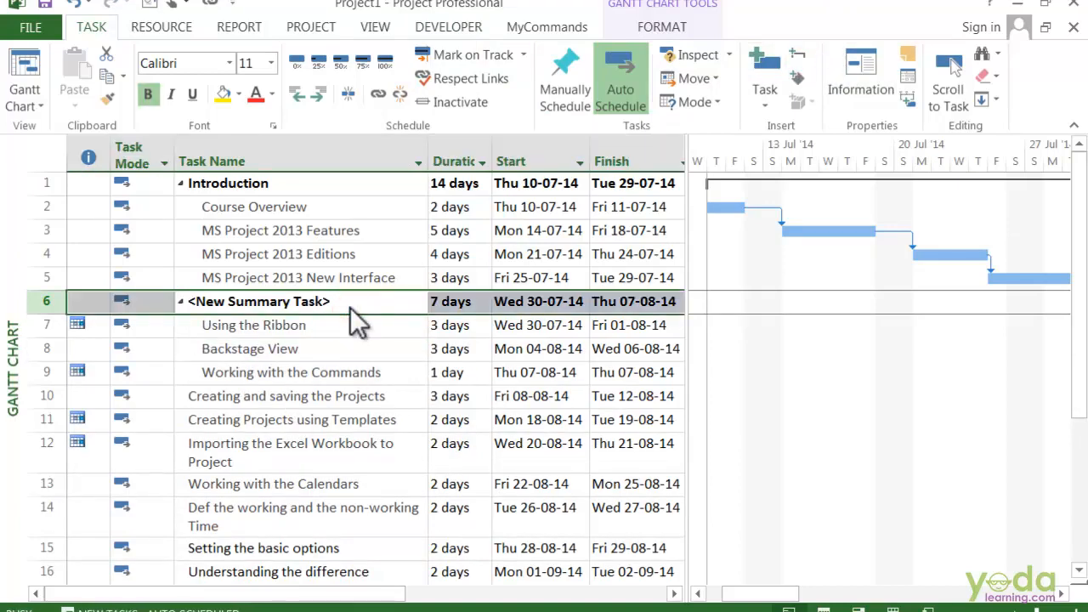
pyautogui.doubleClick(259, 301)
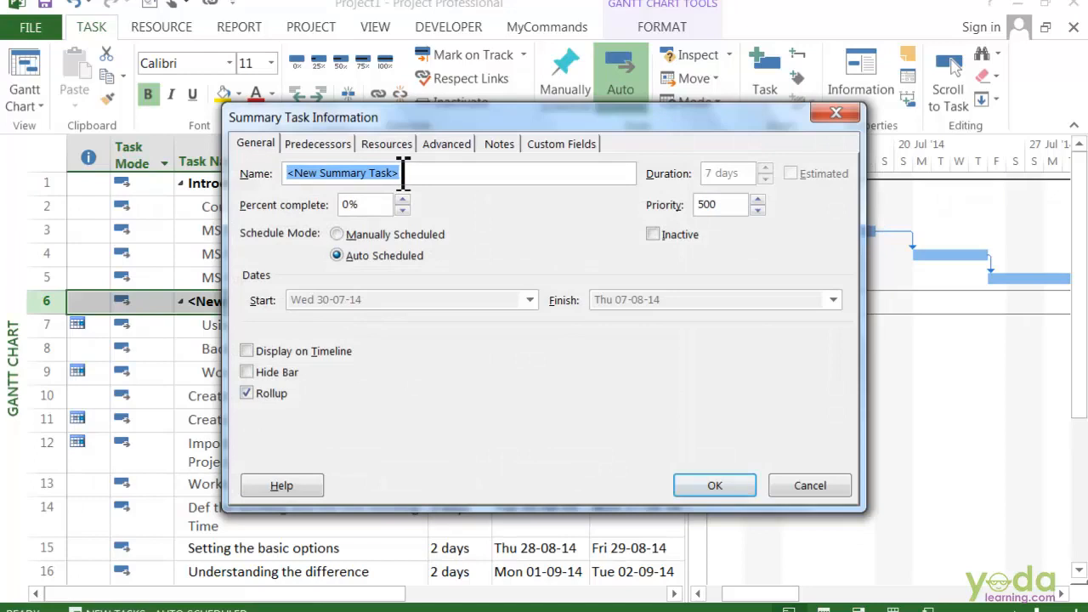
pyautogui.write('Working with the')
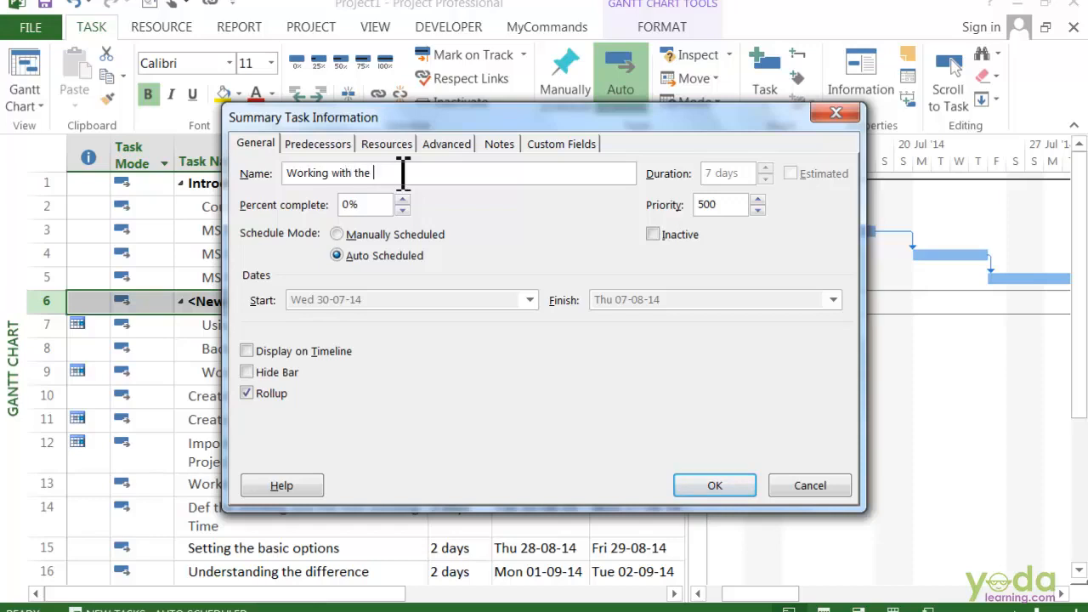
pyautogui.write('project')
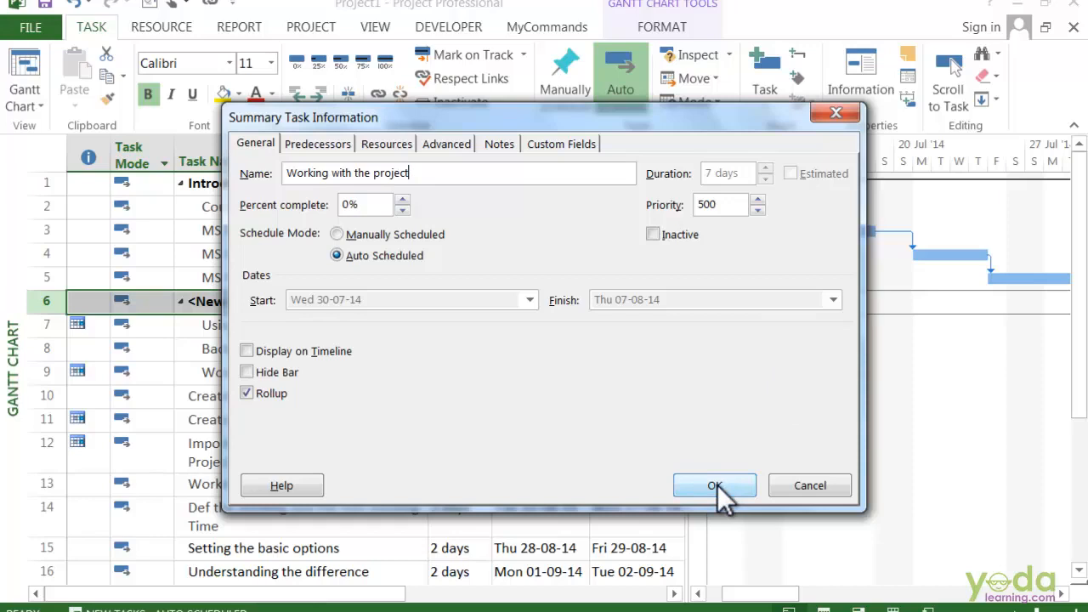
pyautogui.click(713, 485)
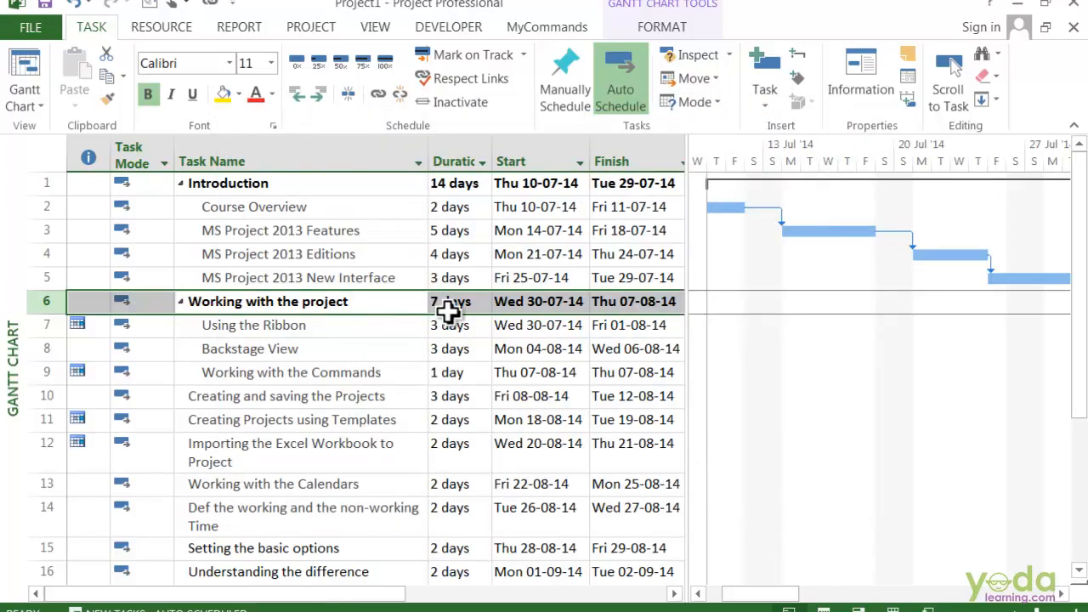
pyautogui.moveTo(470, 349)
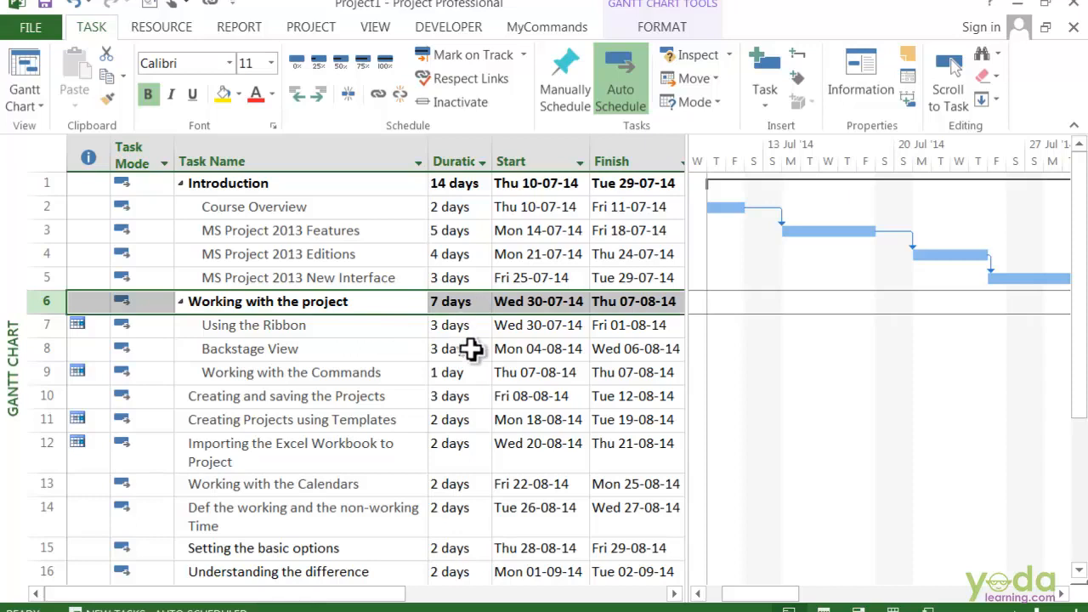
pyautogui.moveTo(459, 326)
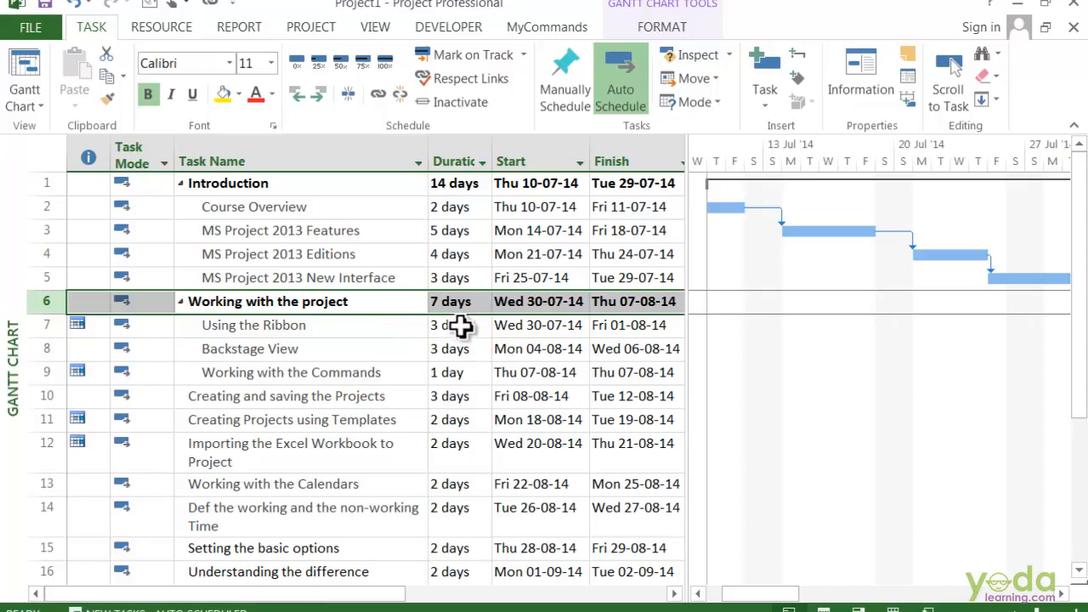
pyautogui.moveTo(488, 324)
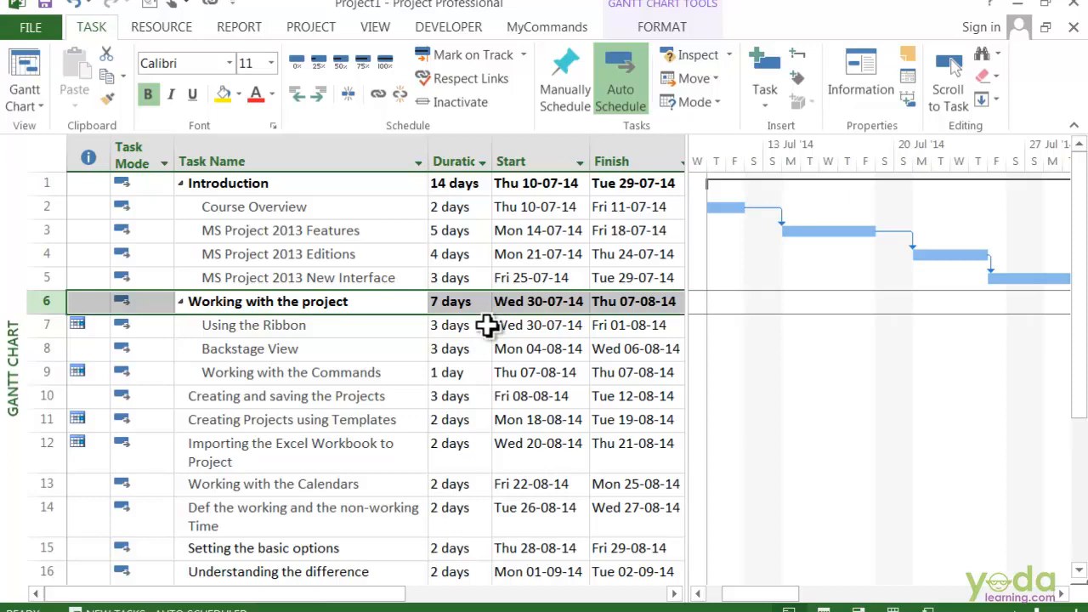
pyautogui.moveTo(395, 355)
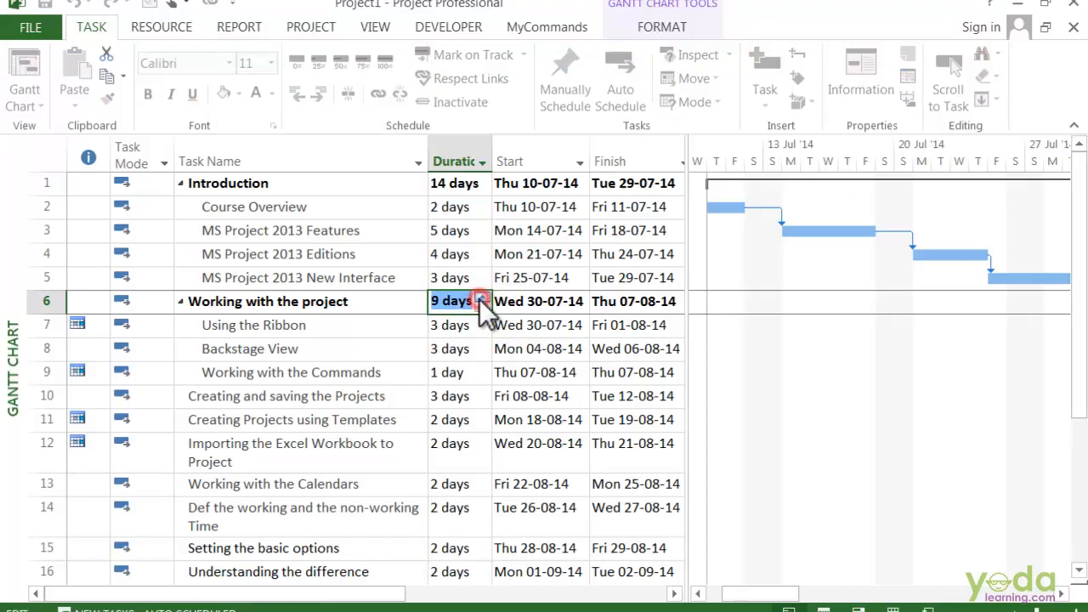
# Step: Raise the Working with the project summary duration to 10 days, ending 12-08-14
pyautogui.click(482, 295)
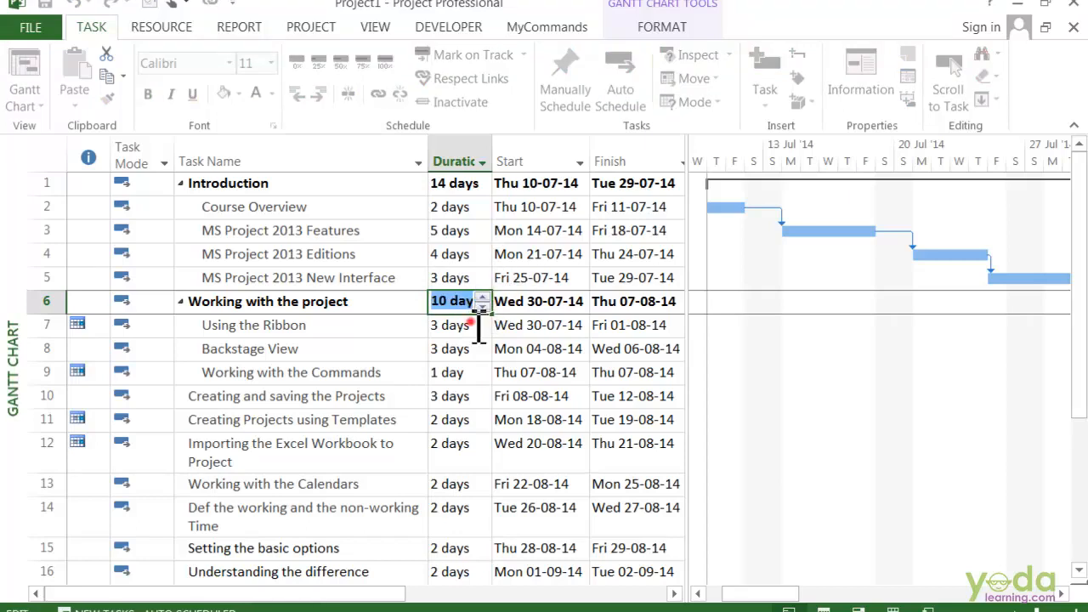
pyautogui.click(620, 81)
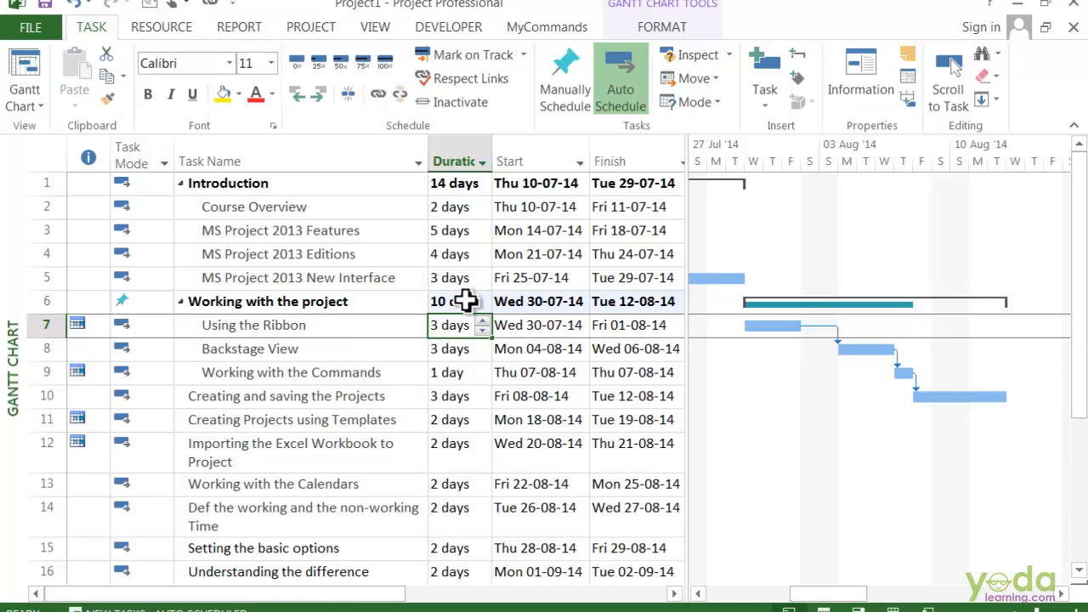
pyautogui.moveTo(879, 325)
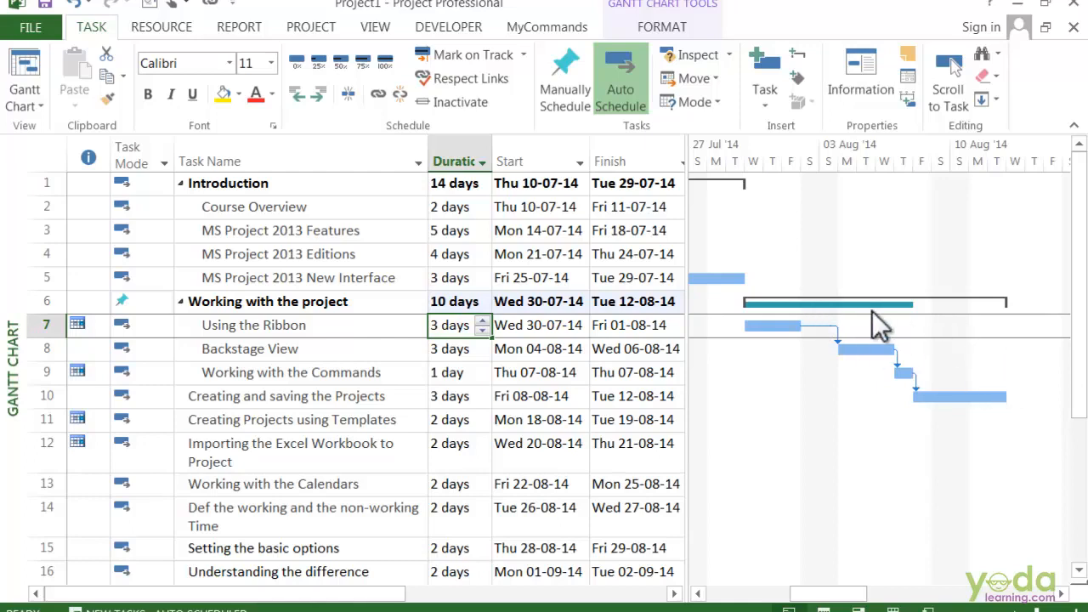
pyautogui.moveTo(956, 327)
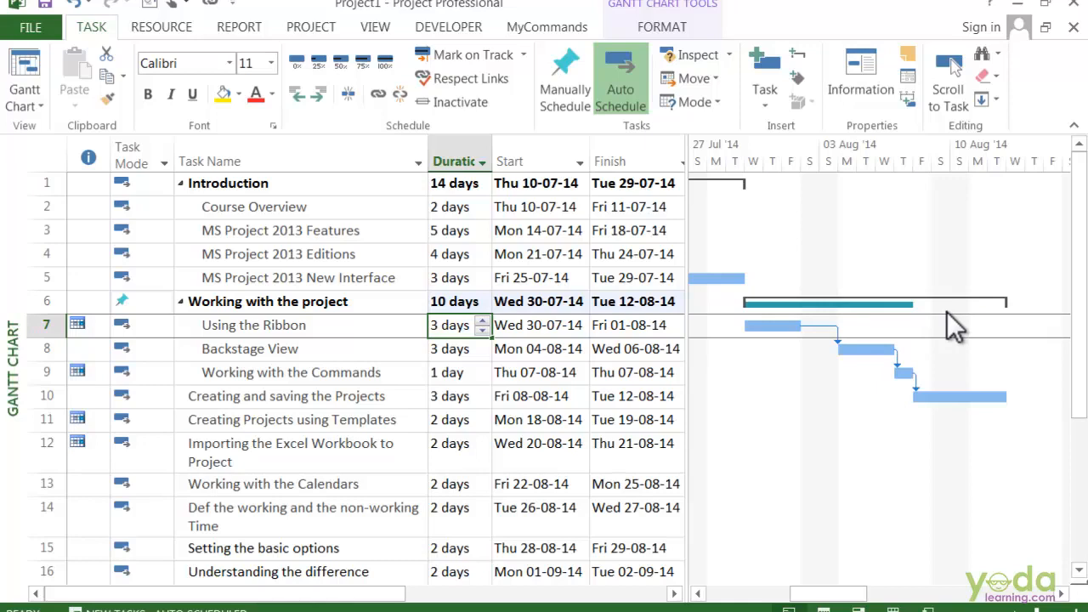
pyautogui.moveTo(799, 325)
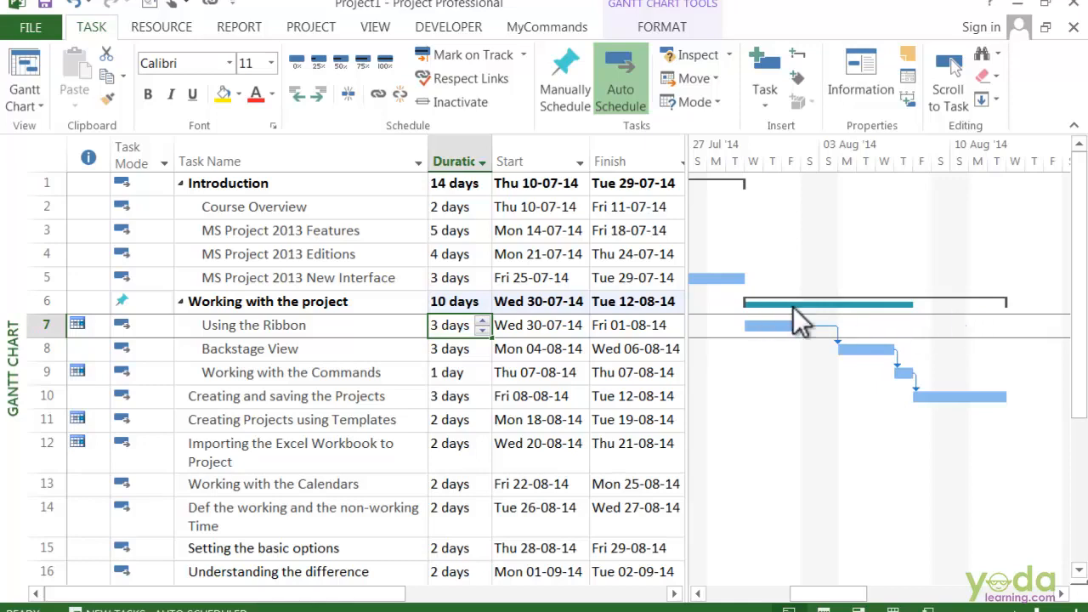
pyautogui.moveTo(1045, 325)
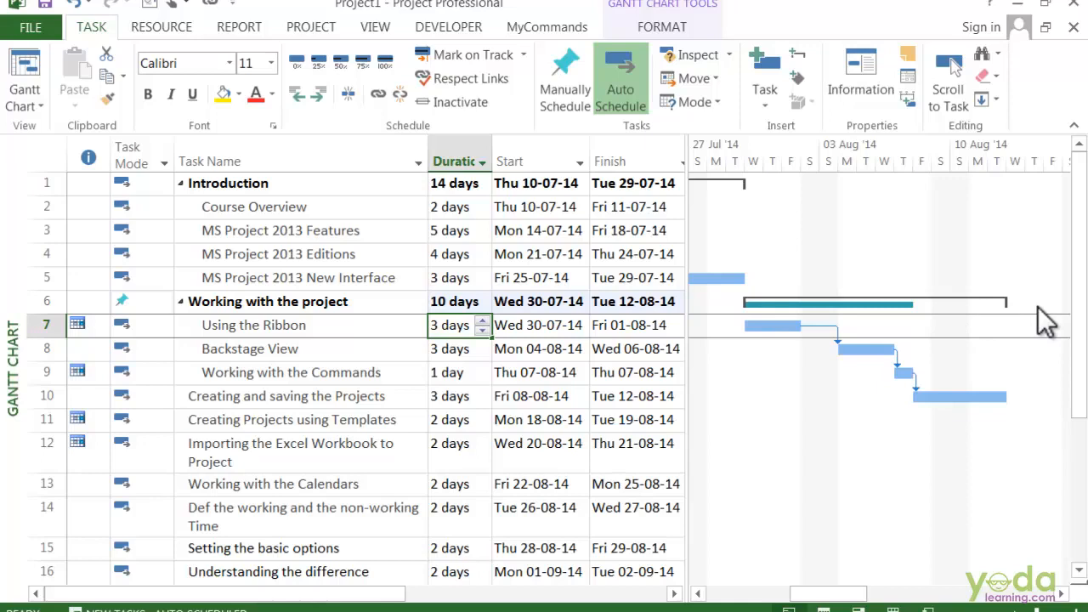
pyautogui.moveTo(1049, 332)
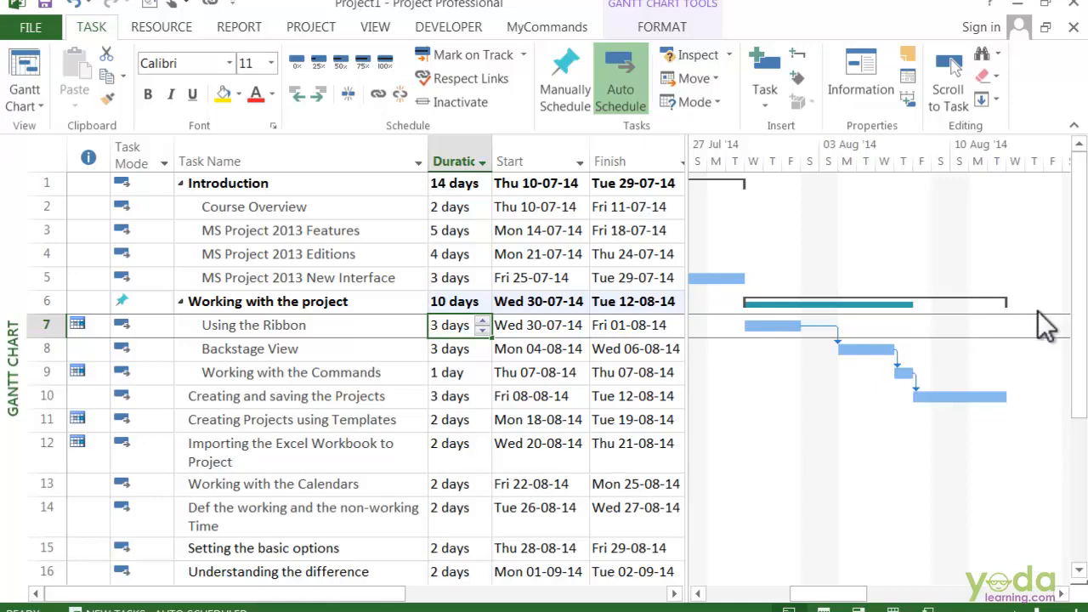
pyautogui.moveTo(1042, 344)
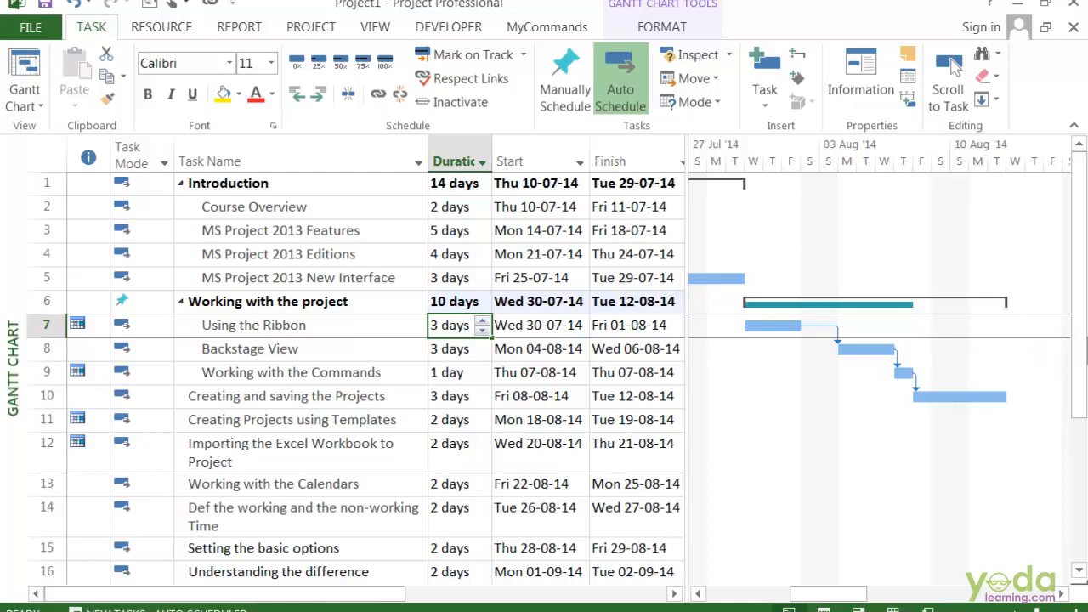
pyautogui.moveTo(935, 327)
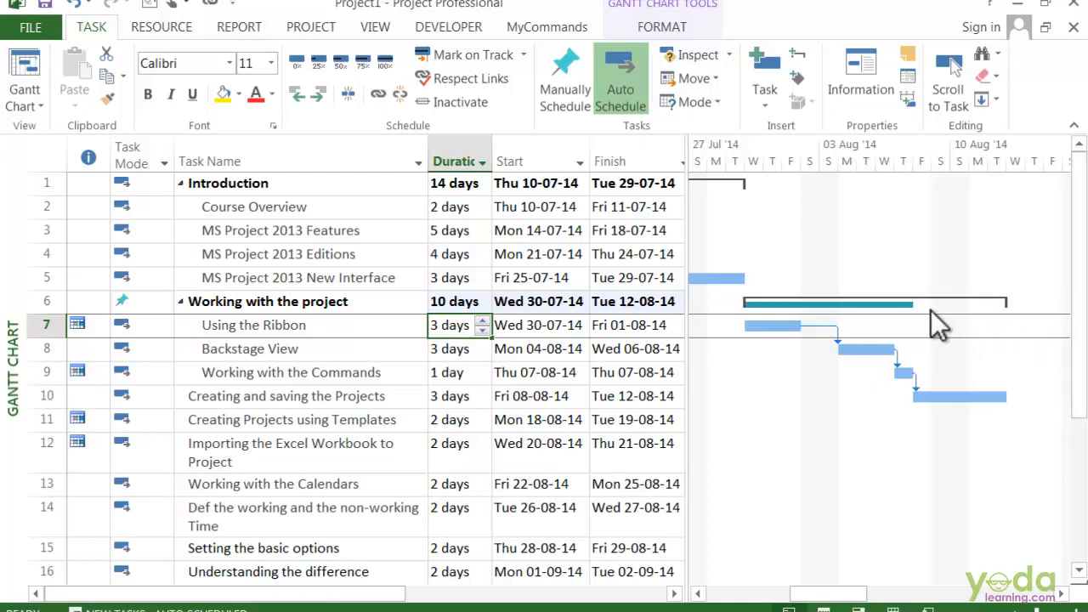
pyautogui.moveTo(935, 327)
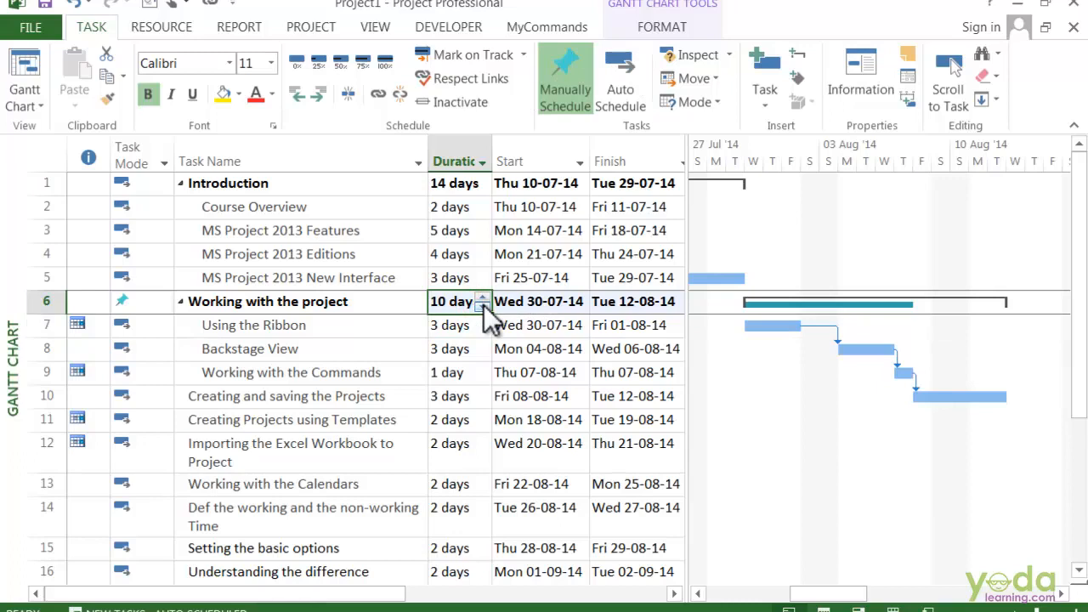
# Step: Cut the summary to 5 days and commit Using the Ribbon's 3-day duration
pyautogui.click(484, 306)
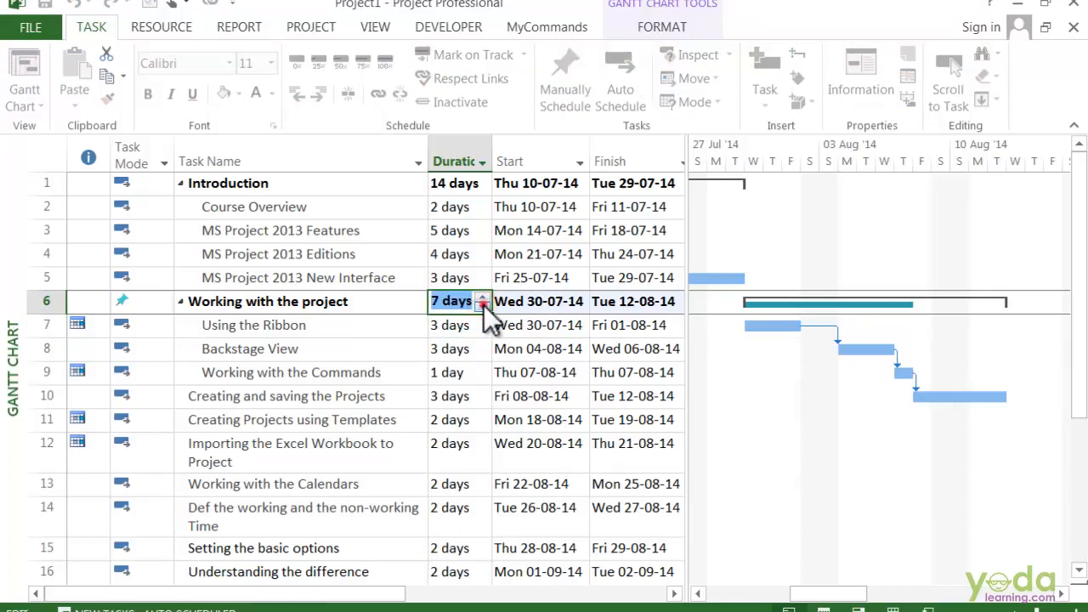
pyautogui.click(483, 306)
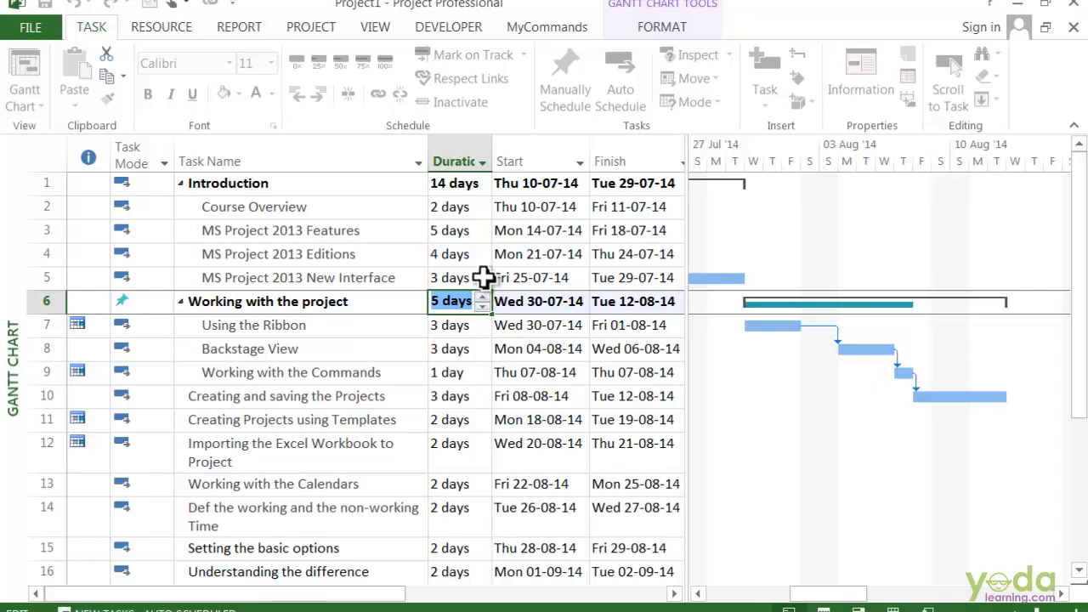
pyautogui.moveTo(406, 402)
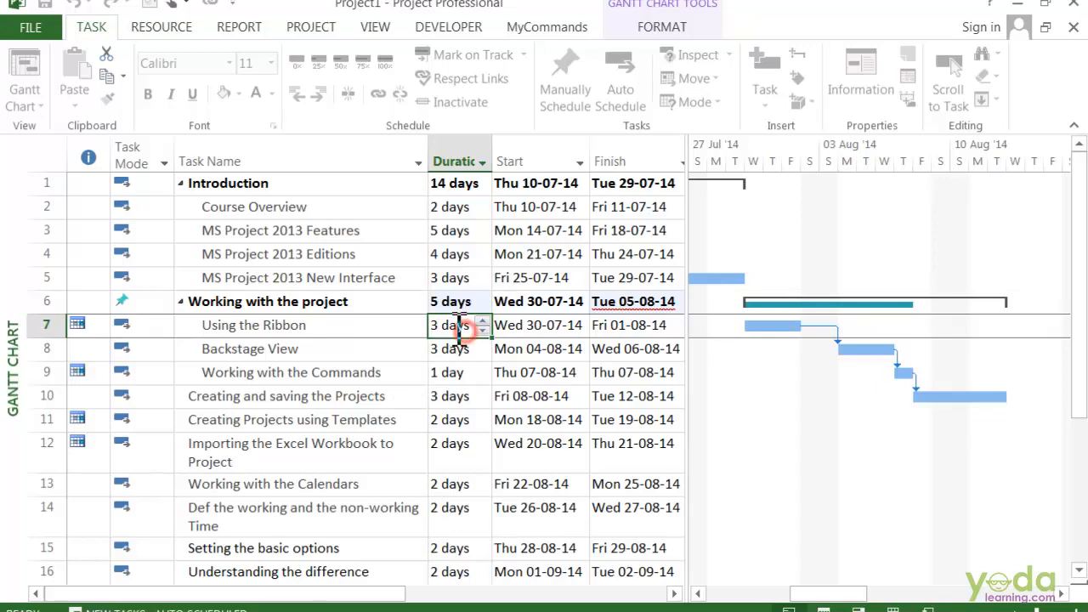
pyautogui.click(619, 81)
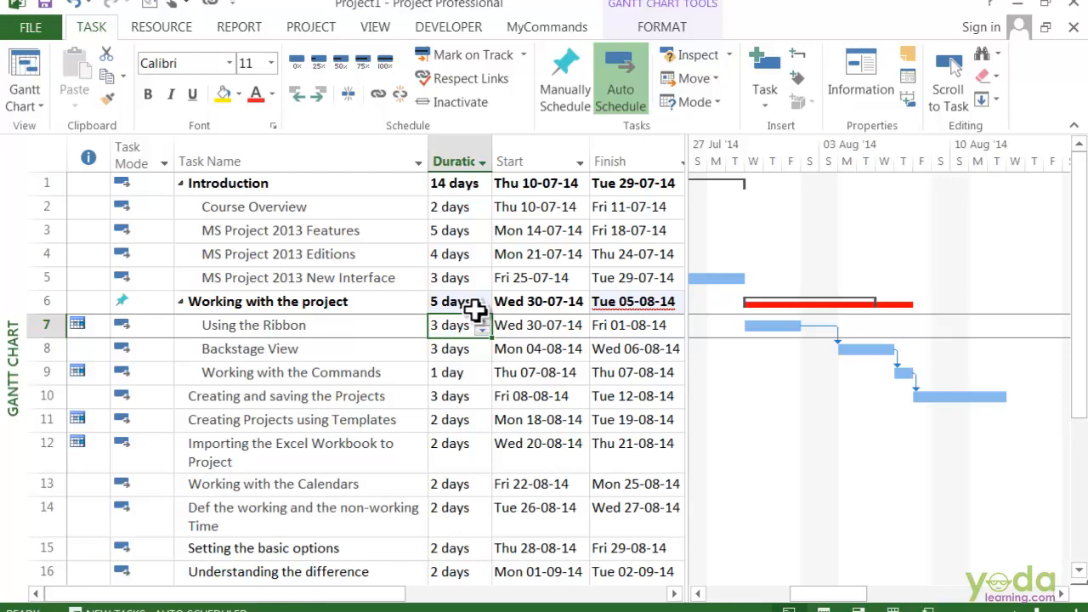
pyautogui.moveTo(595, 38)
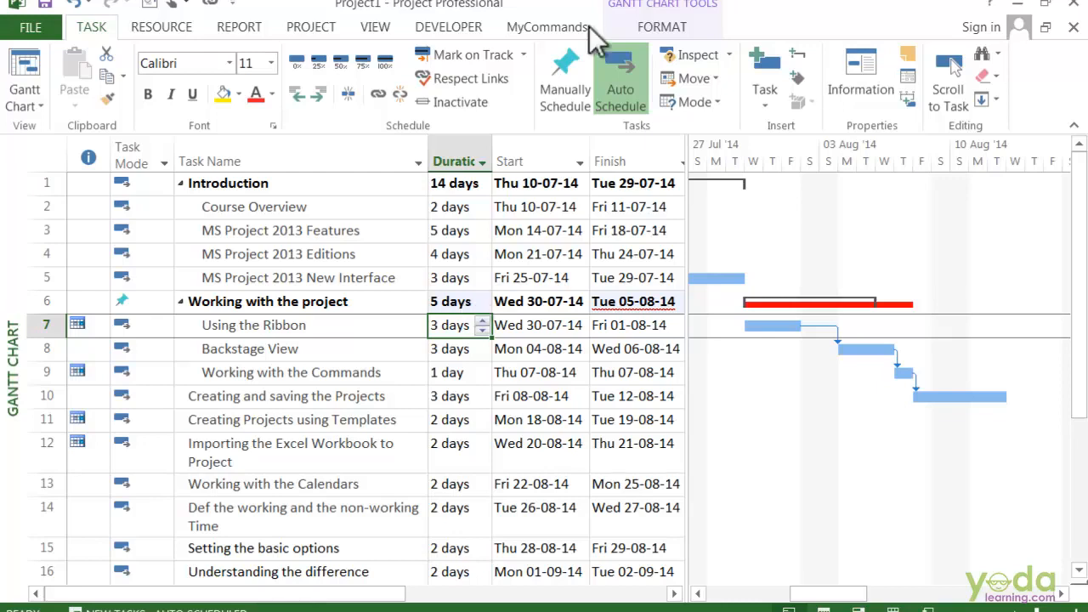
pyautogui.moveTo(820, 170)
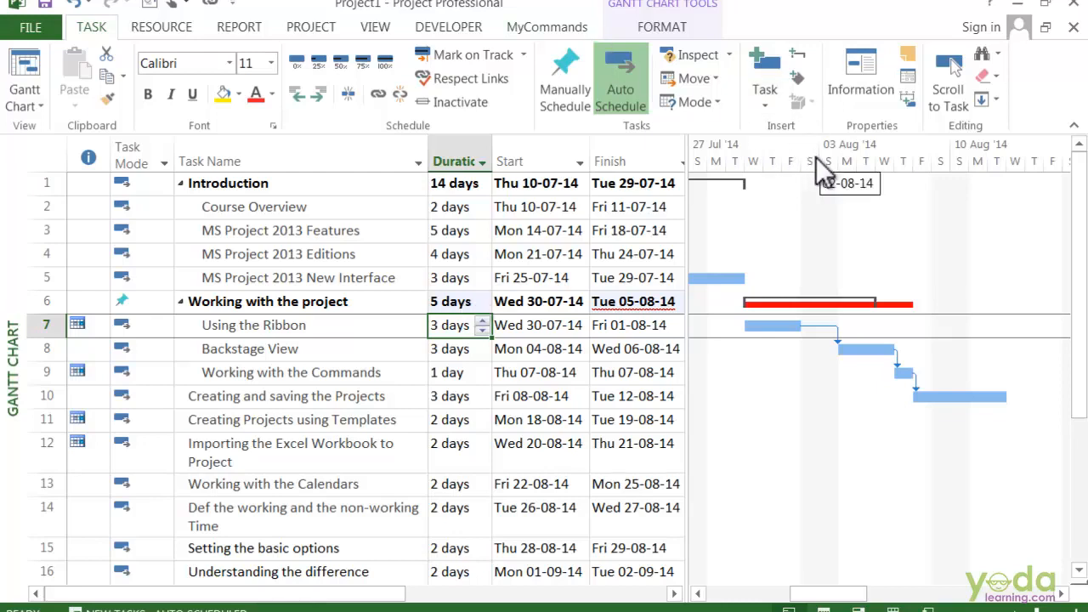
pyautogui.moveTo(841, 340)
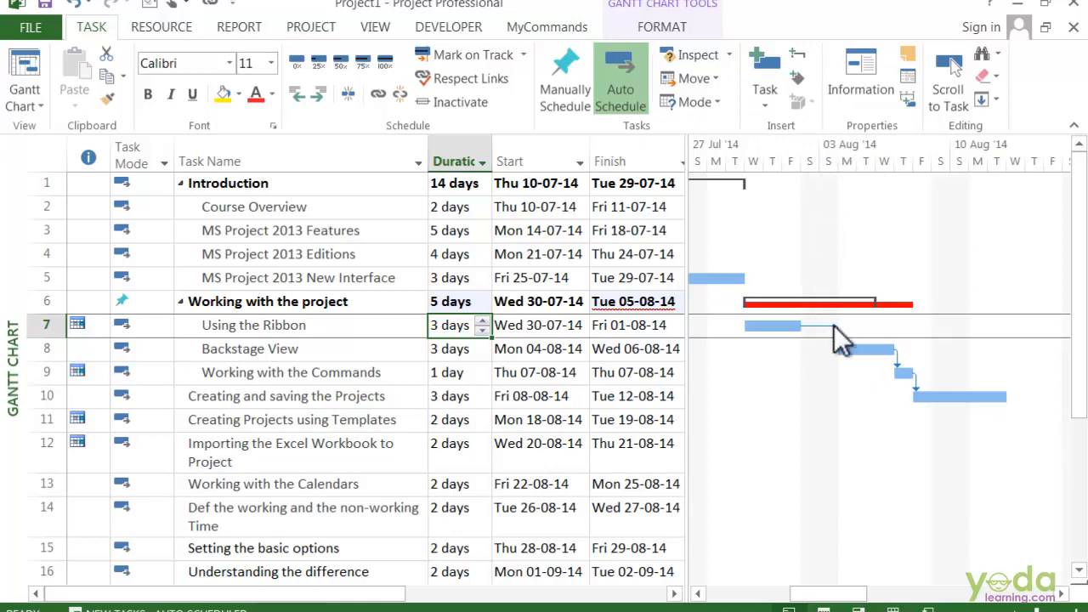
pyautogui.moveTo(905, 352)
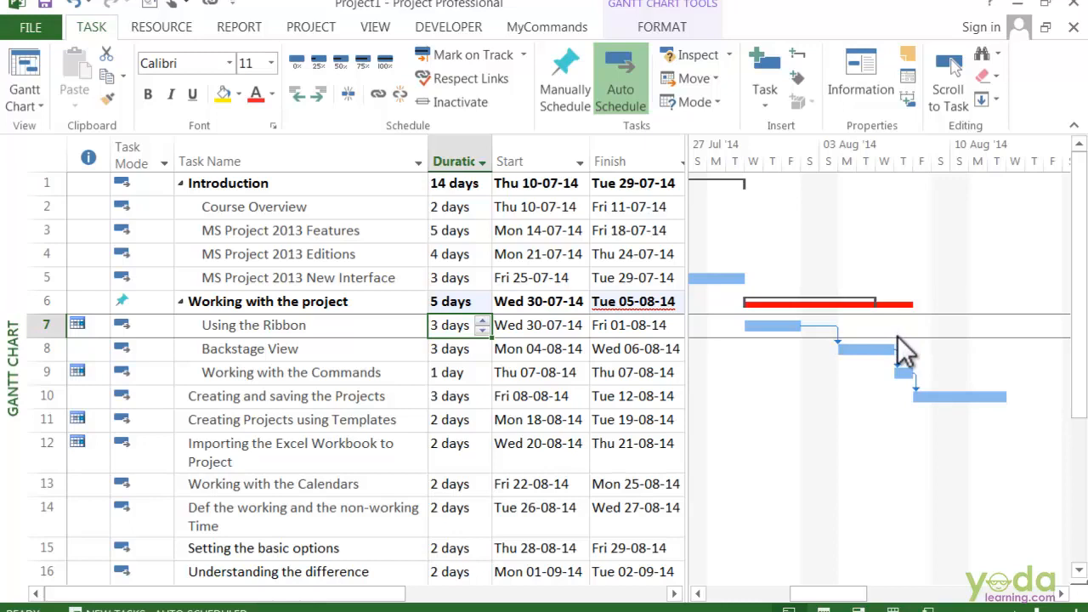
pyautogui.moveTo(911, 351)
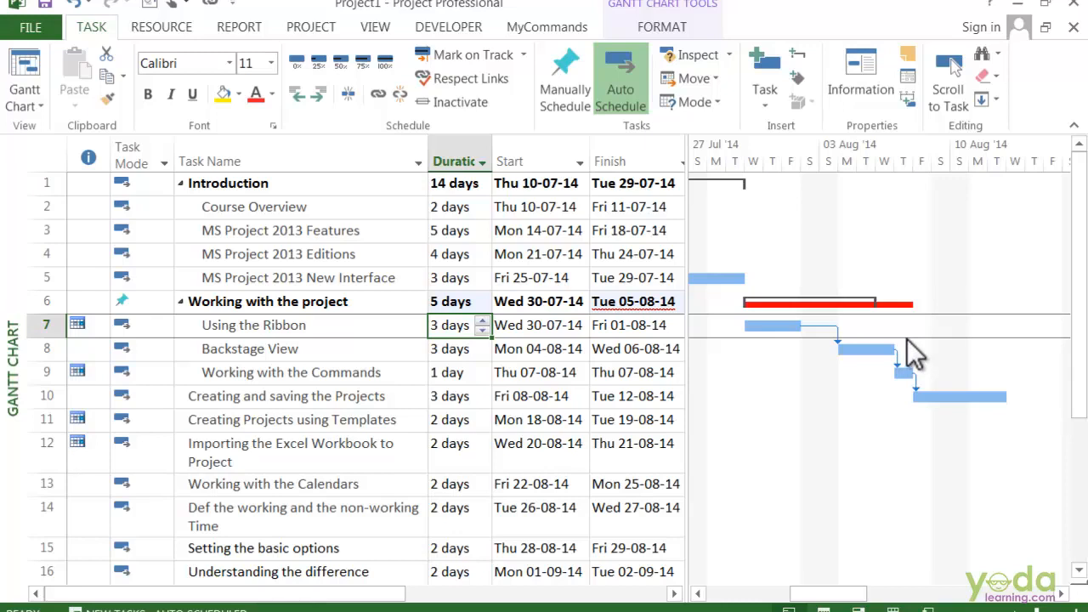
pyautogui.moveTo(946, 348)
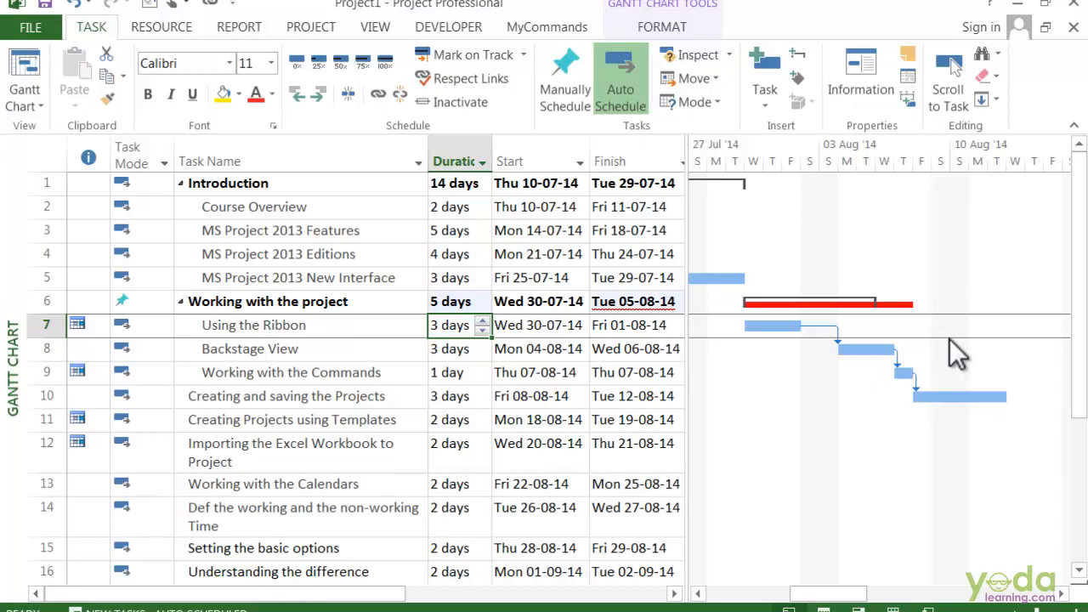
pyautogui.moveTo(357, 459)
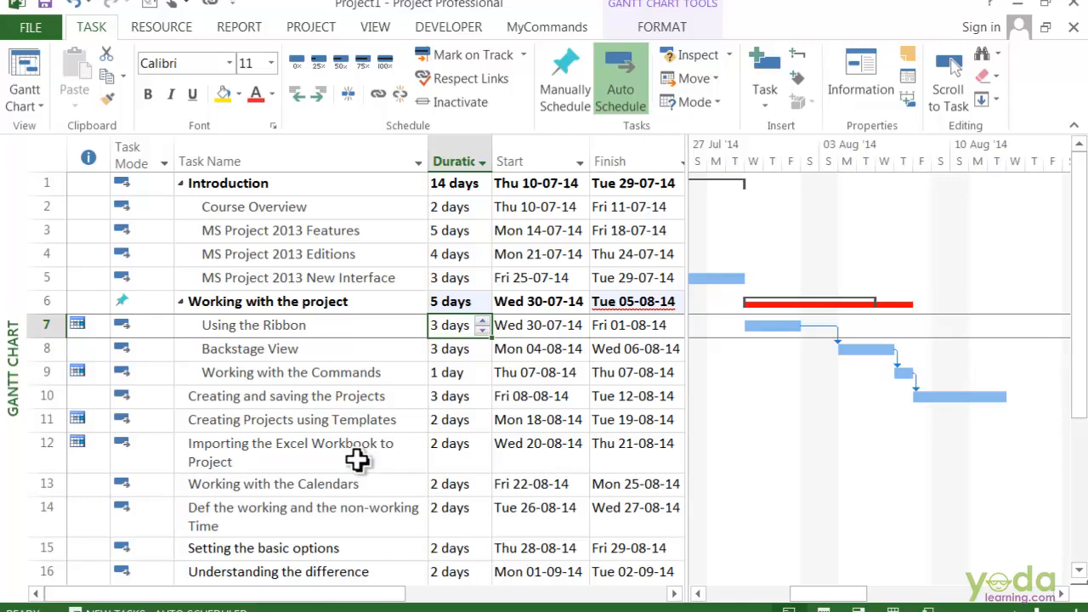
pyautogui.moveTo(393, 463)
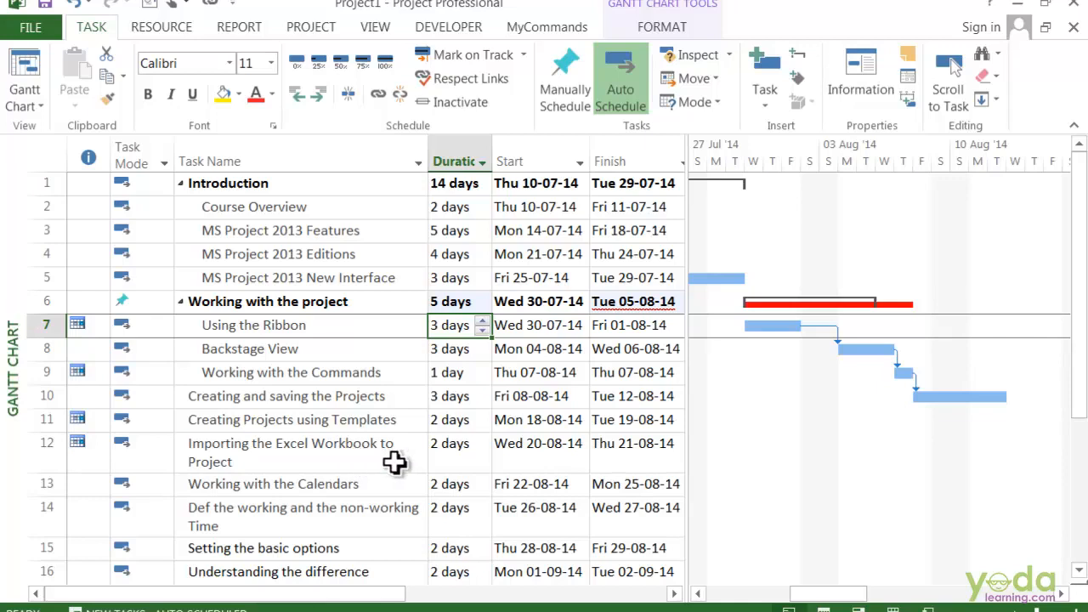
pyautogui.moveTo(393, 474)
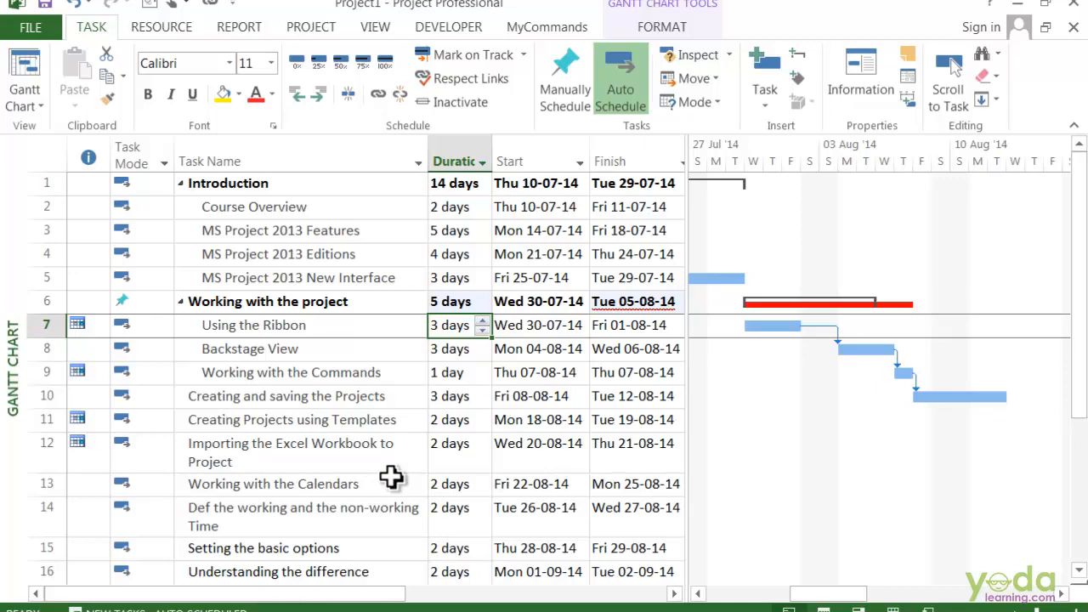
pyautogui.moveTo(392, 478)
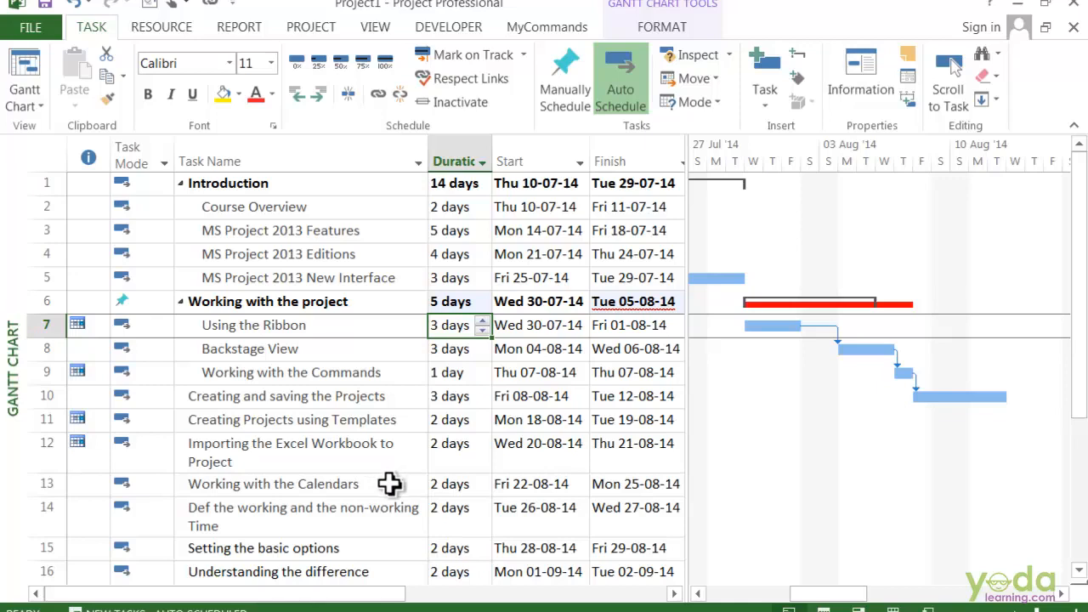
pyautogui.moveTo(306, 536)
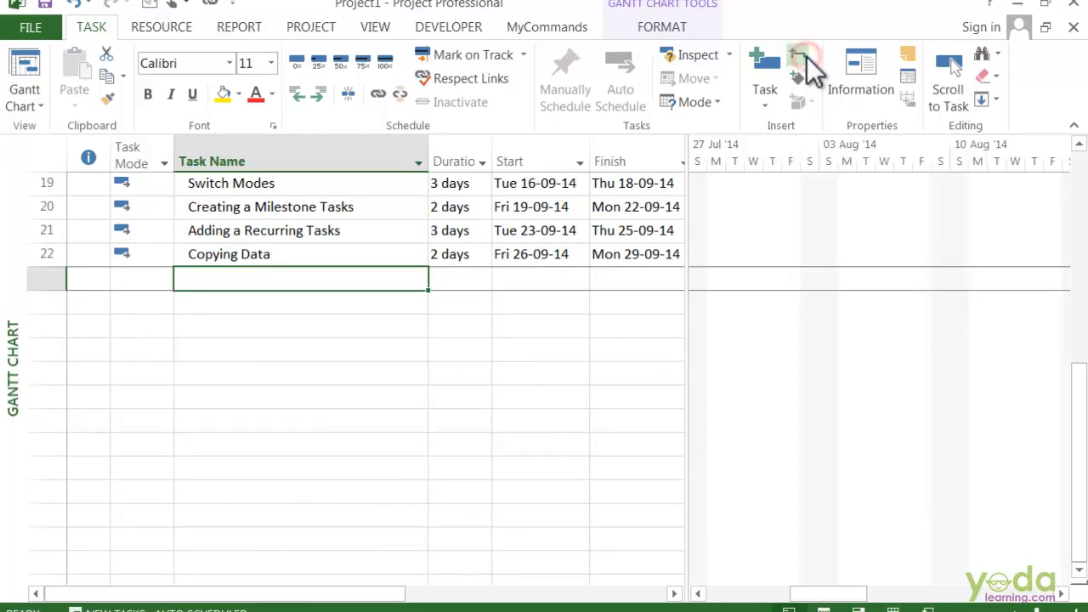
# Step: Insert a summary task named 'Linking Tasks' at the list end with 5-day duration
pyautogui.click(796, 55)
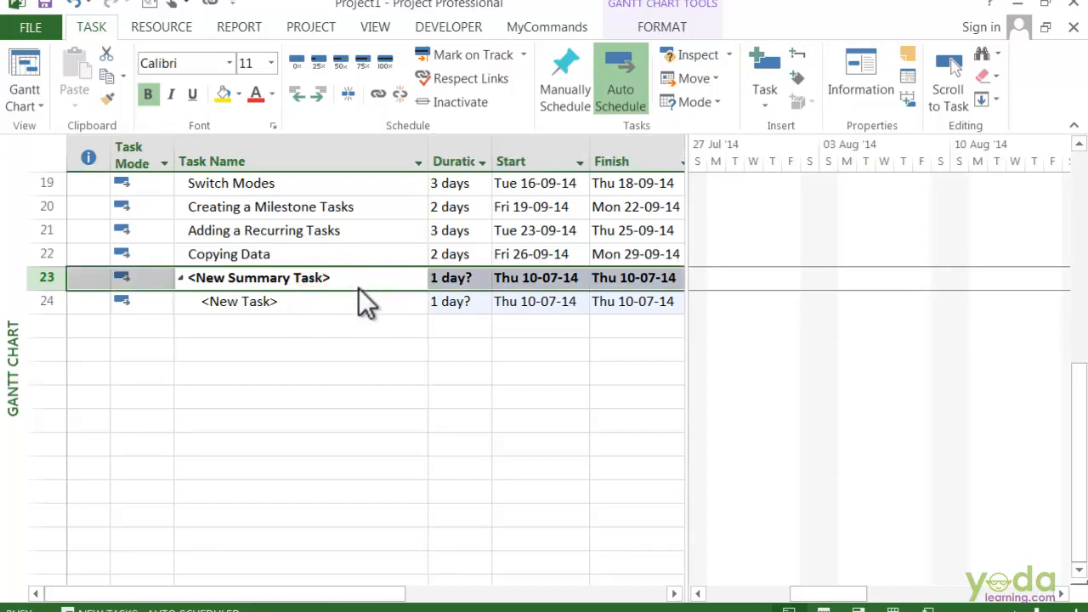
pyautogui.doubleClick(260, 277)
pyautogui.write('Linking Tasks')
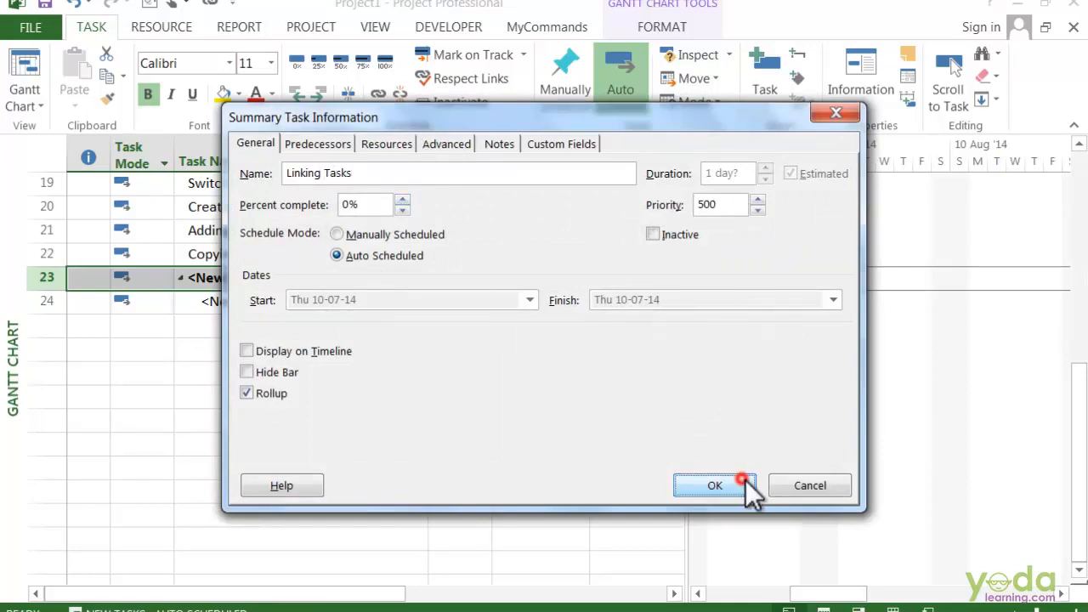
pyautogui.click(714, 484)
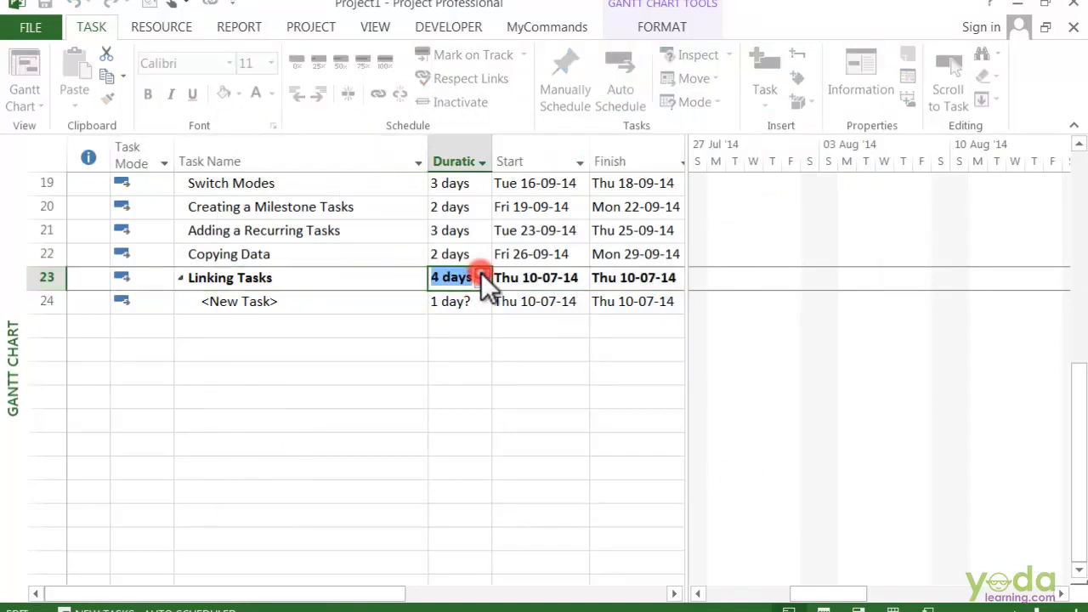
pyautogui.click(483, 272)
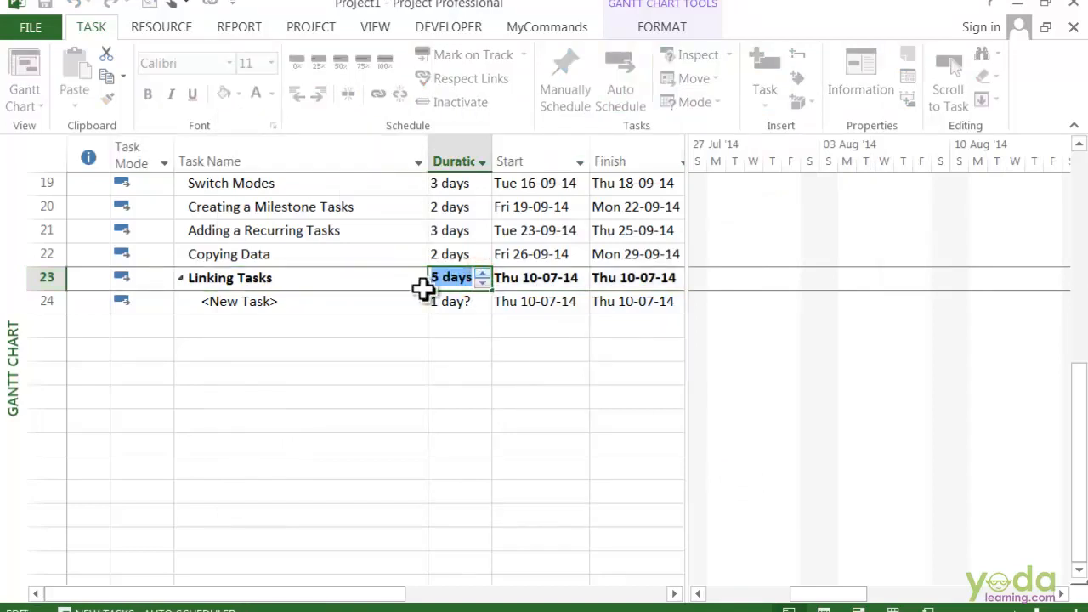
pyautogui.click(619, 76)
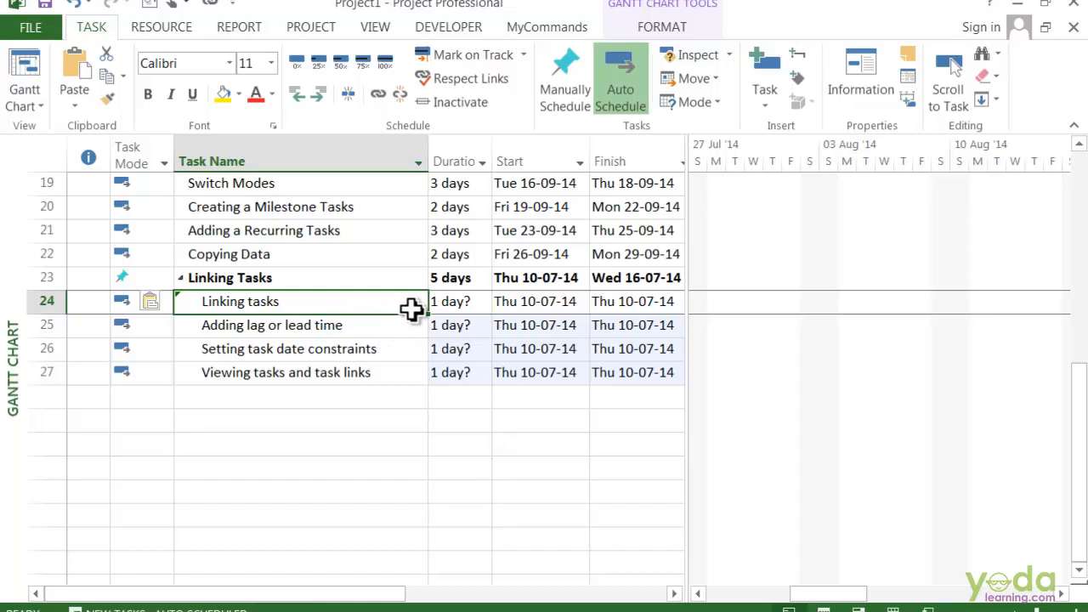
pyautogui.moveTo(393, 327)
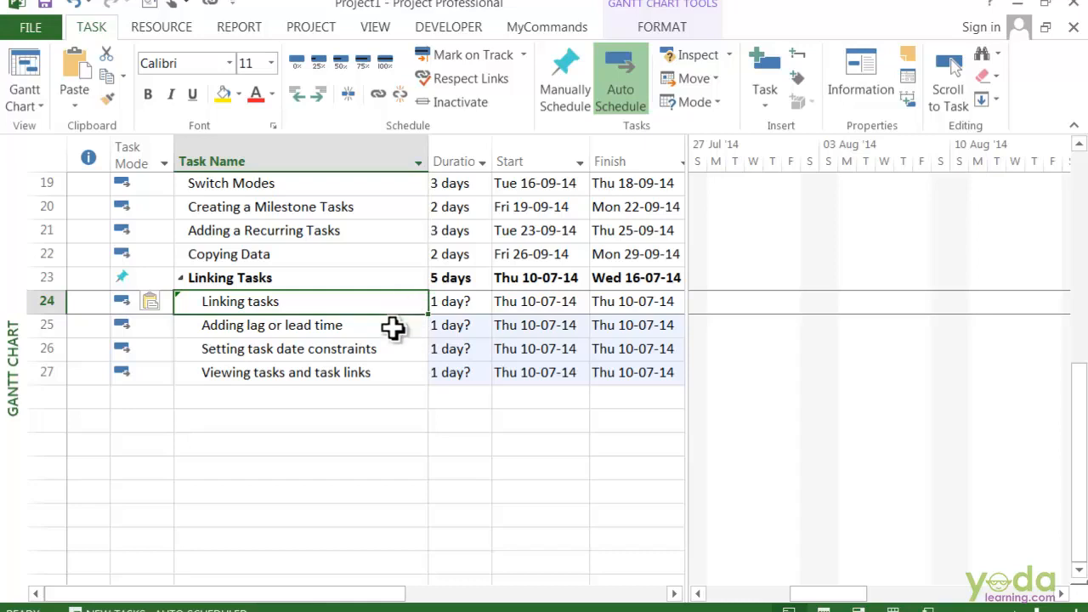
pyautogui.moveTo(417, 438)
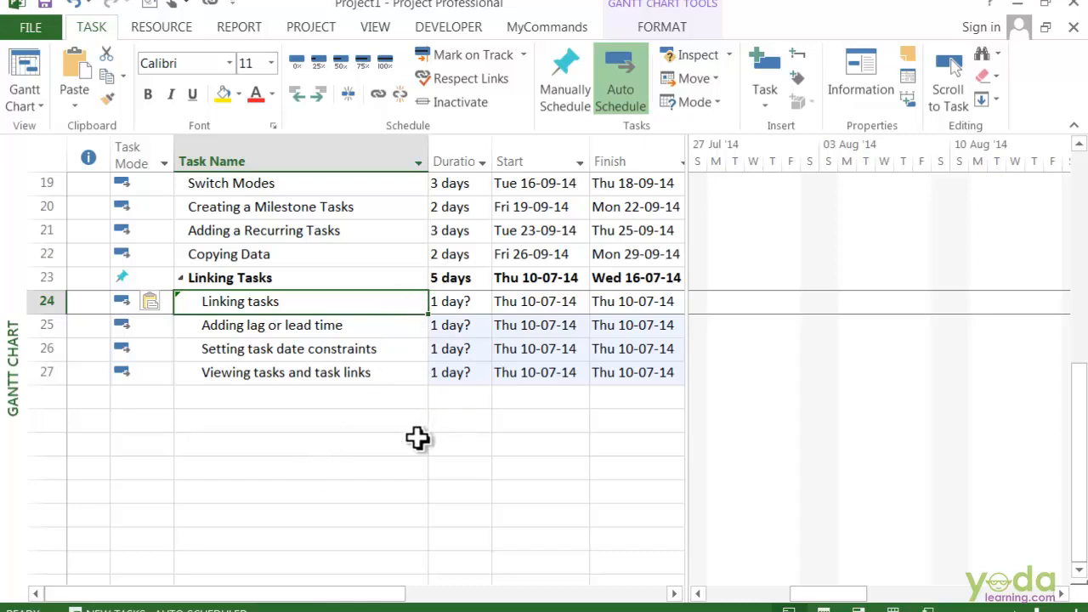
pyautogui.moveTo(414, 442)
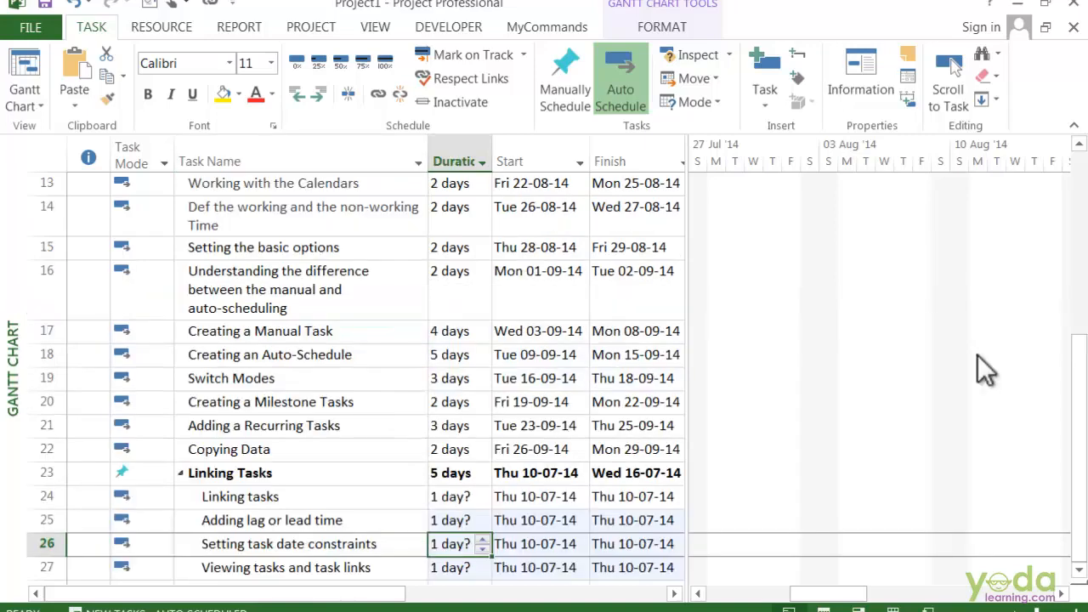
# Step: Scroll down to view the four subtasks listed under Linking Tasks
pyautogui.scroll(-3)
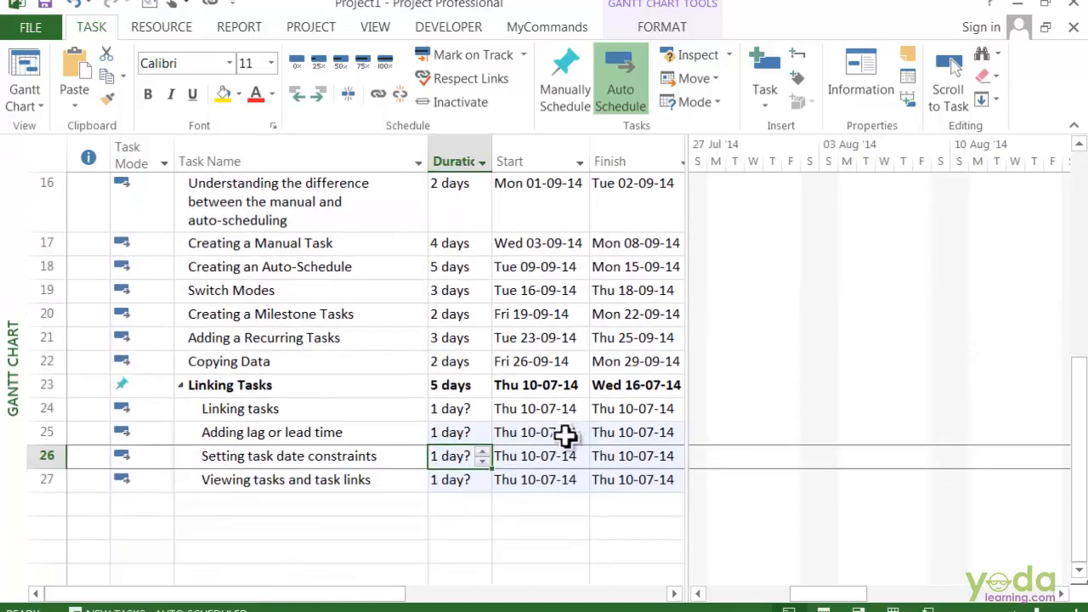